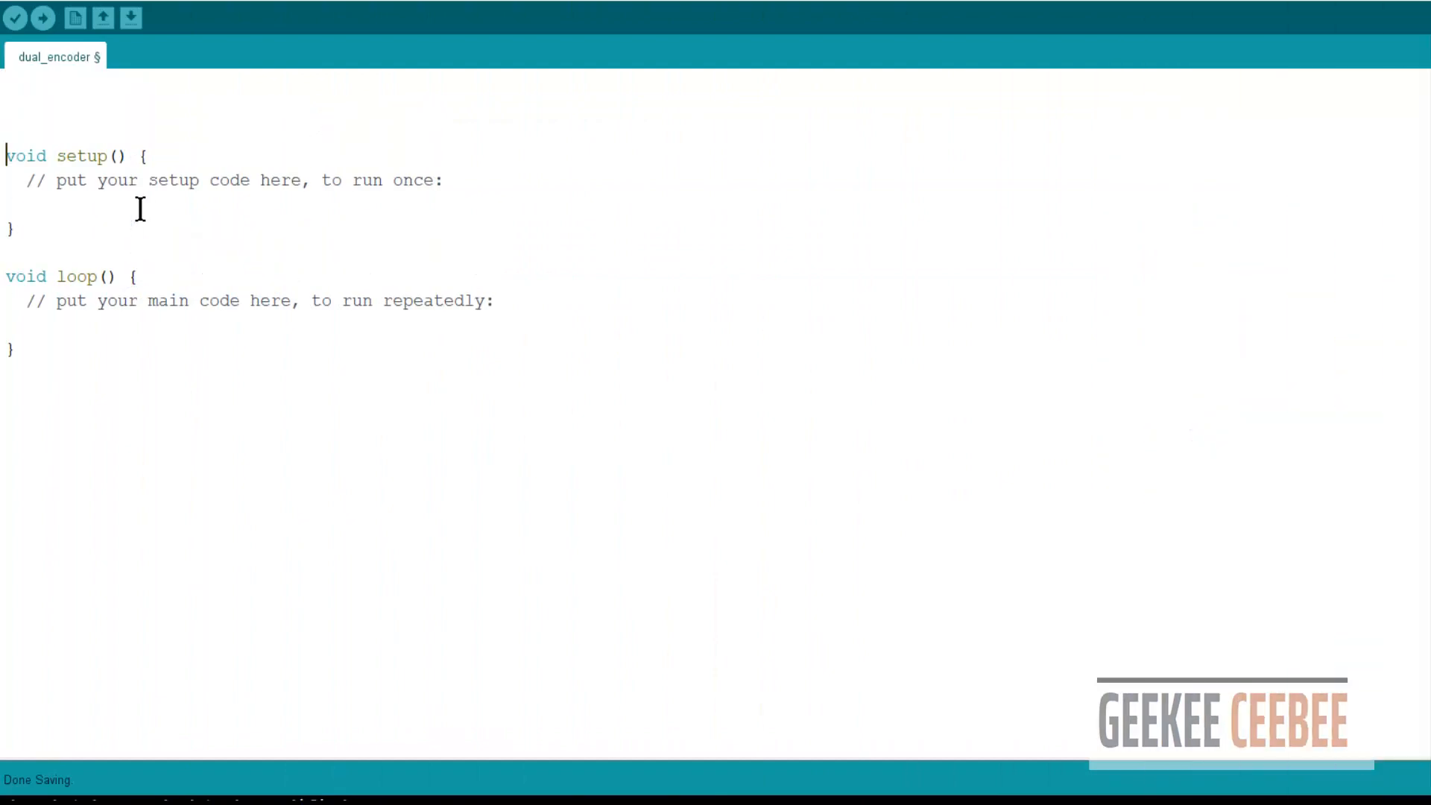
- Declare the timing variables timer, t, t_prev and the int16_t PID error terms
text(long timer = 0;)
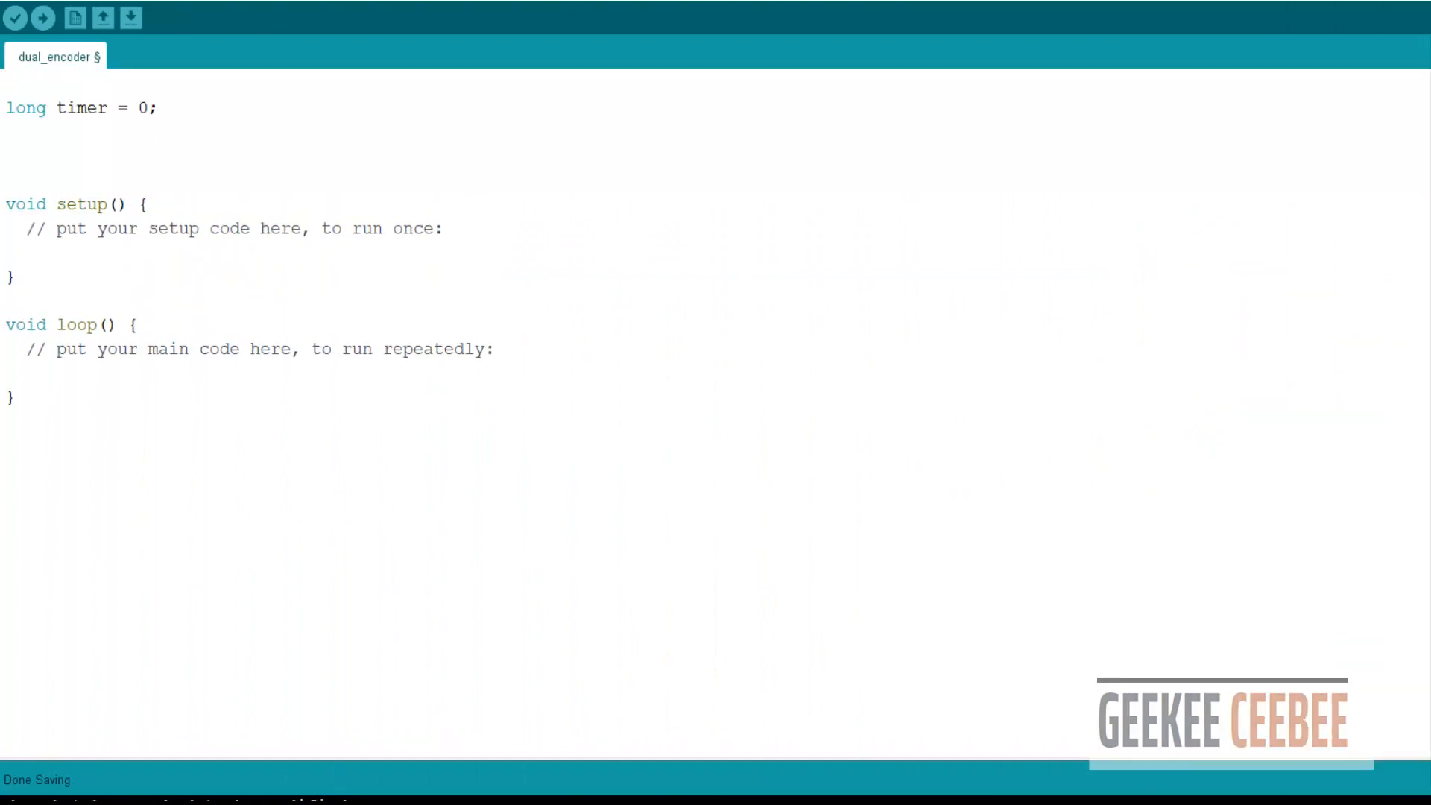
text(unsigned long t;)
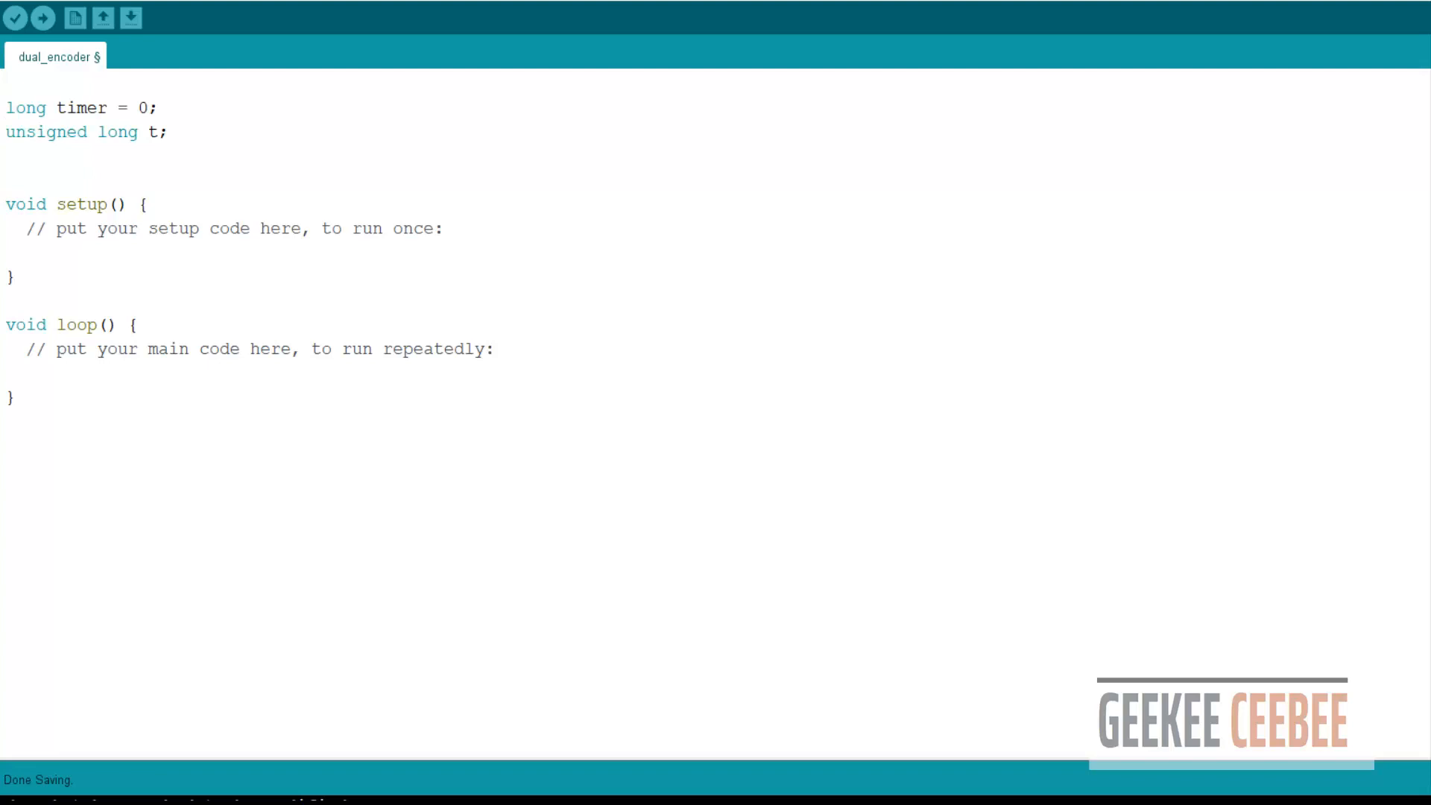
text(unsigned long t_prev = 0;)
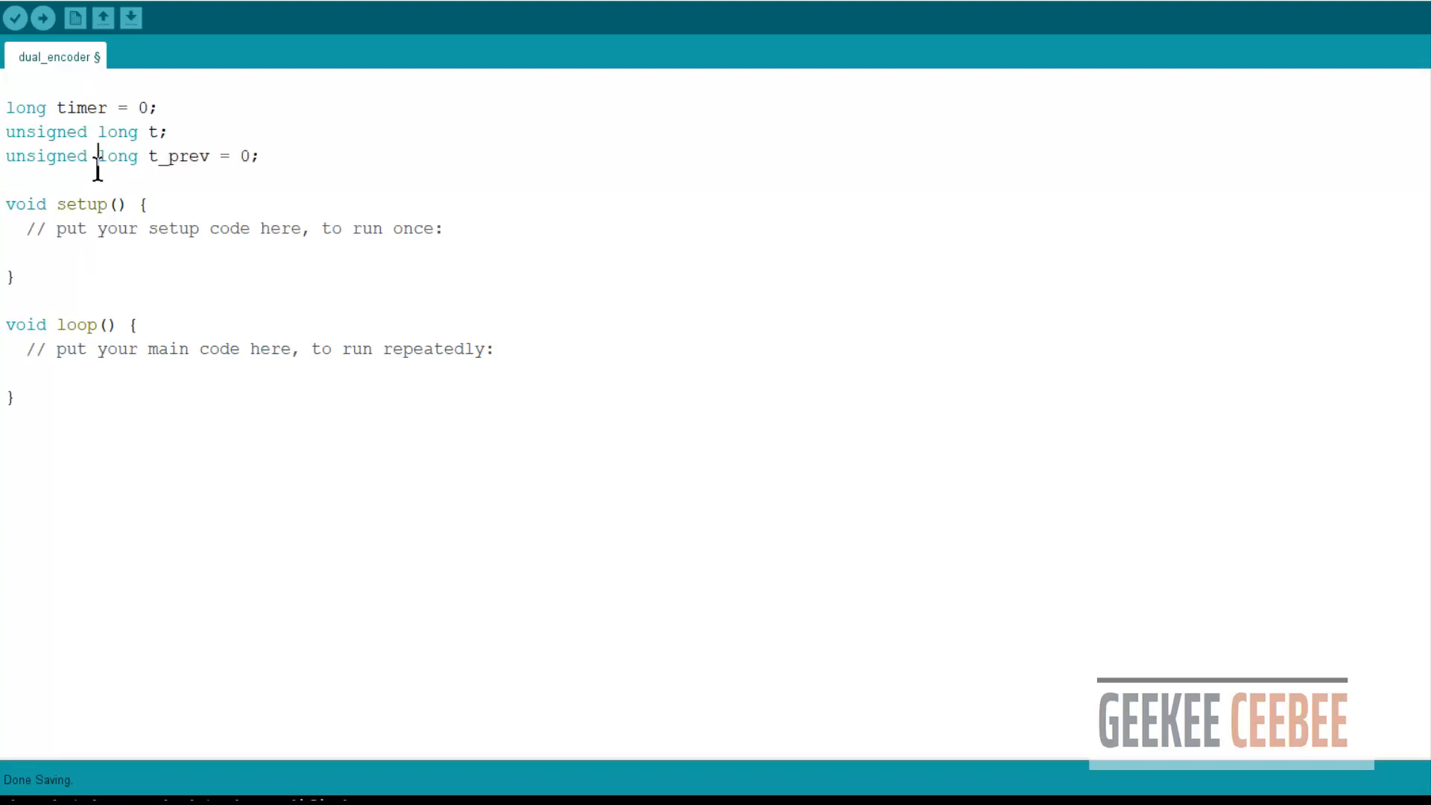
text(int16_t e, e_prev,inte,inte_prev,error2, error2_prev, interror2;)
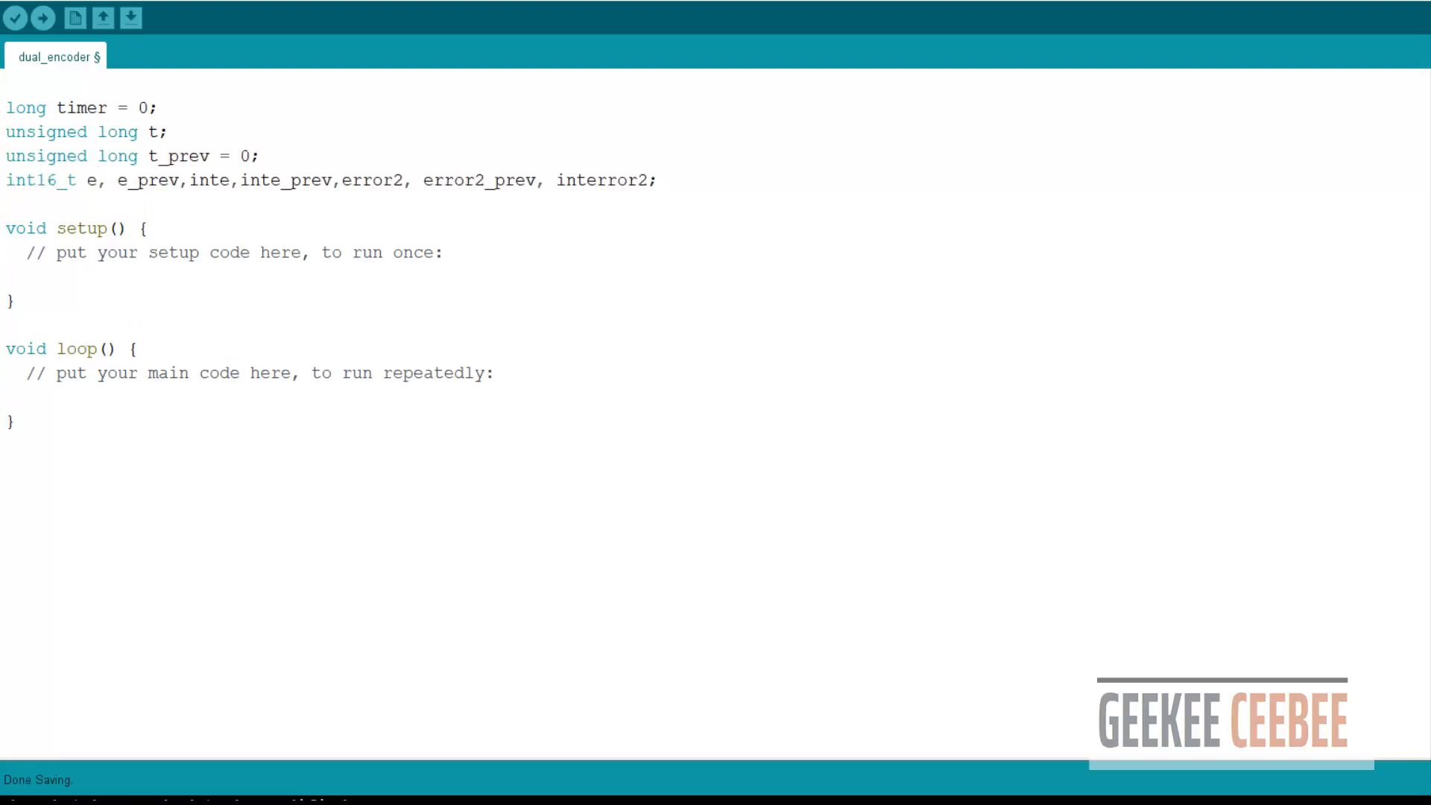
- Declare encoder interrupt pins 2 and 18, volatile EncoderCount, and PWMPin 6
text(const byte interruptPinA = 2;)
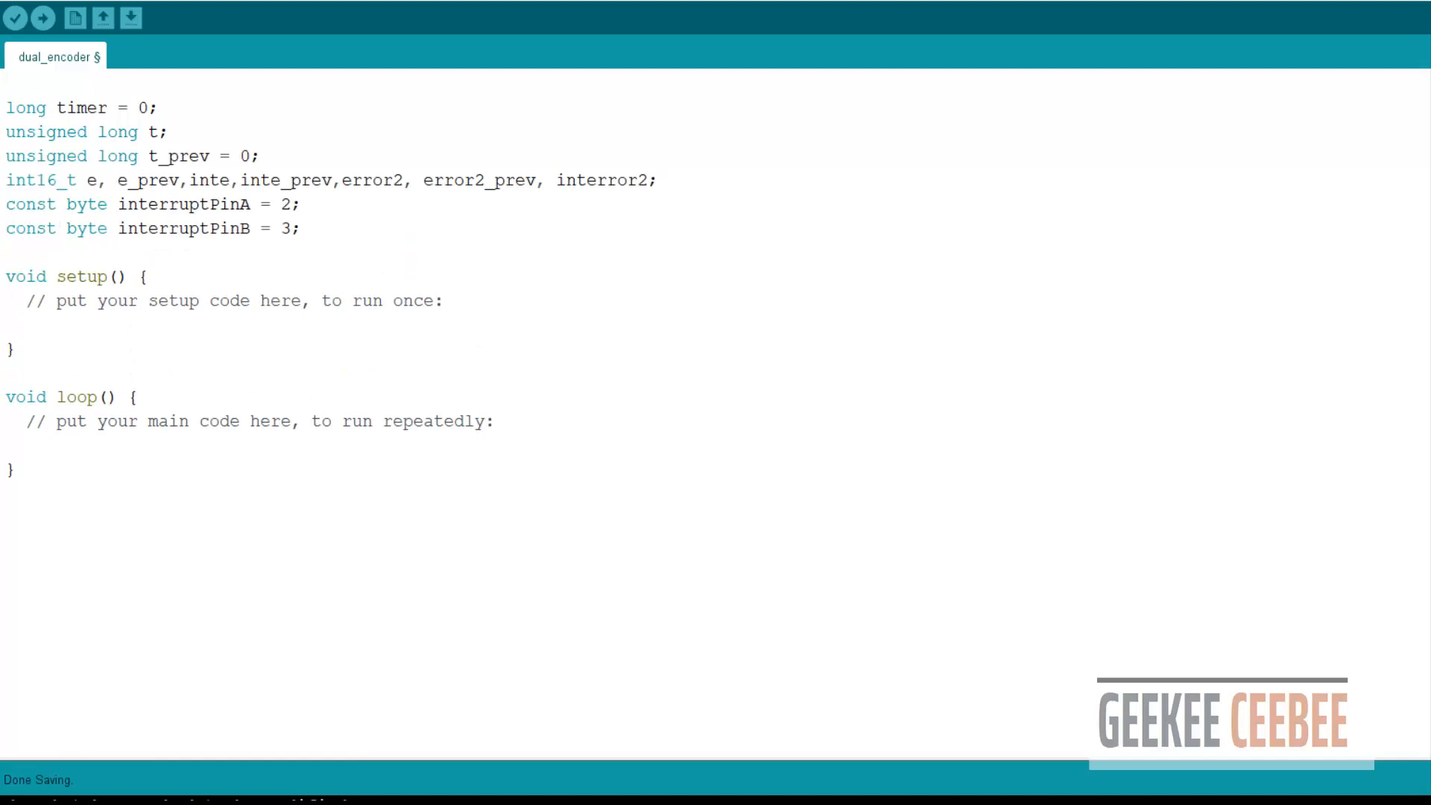
text(const byte interruptPin2A = 18;)
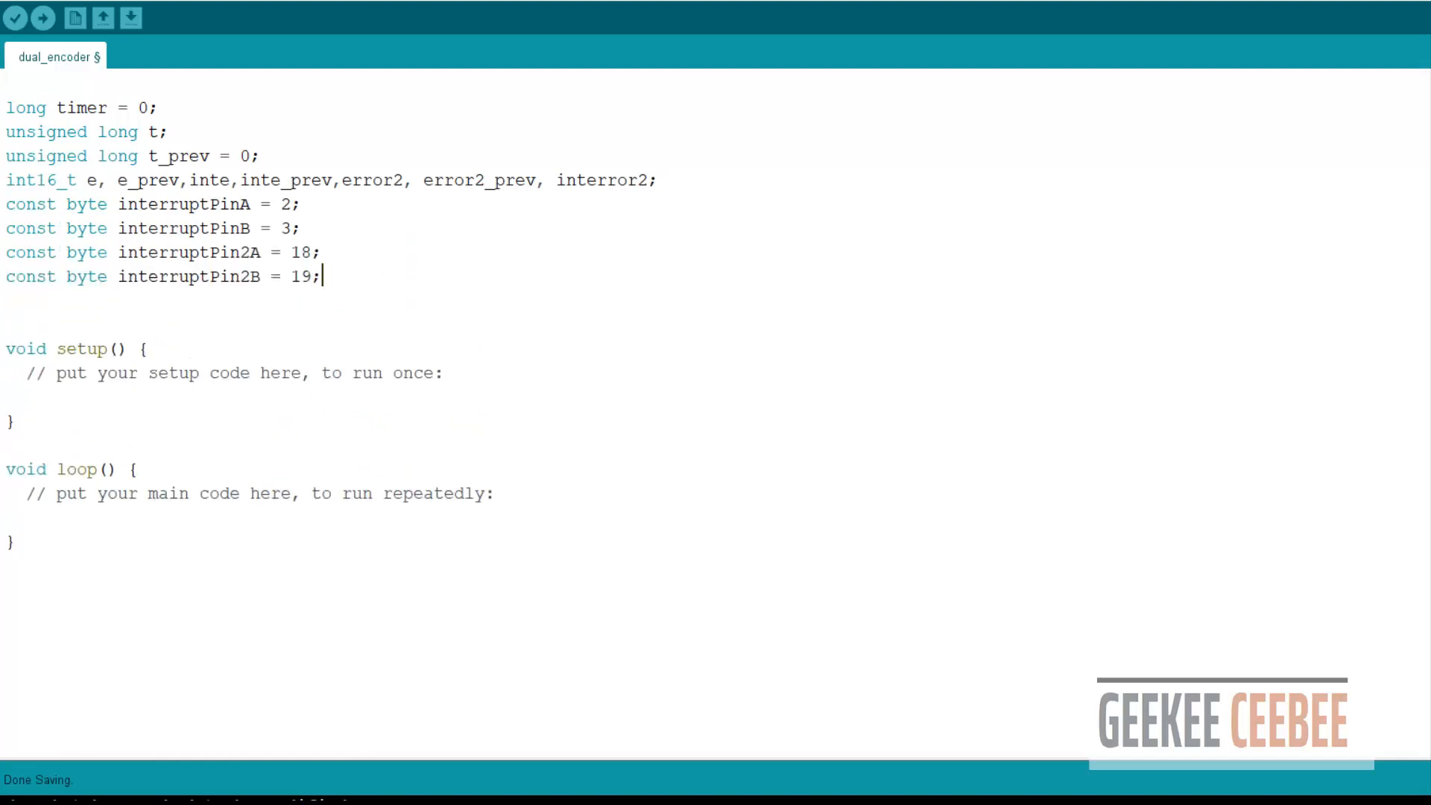
text(volatile long EncoderCount = 0;)
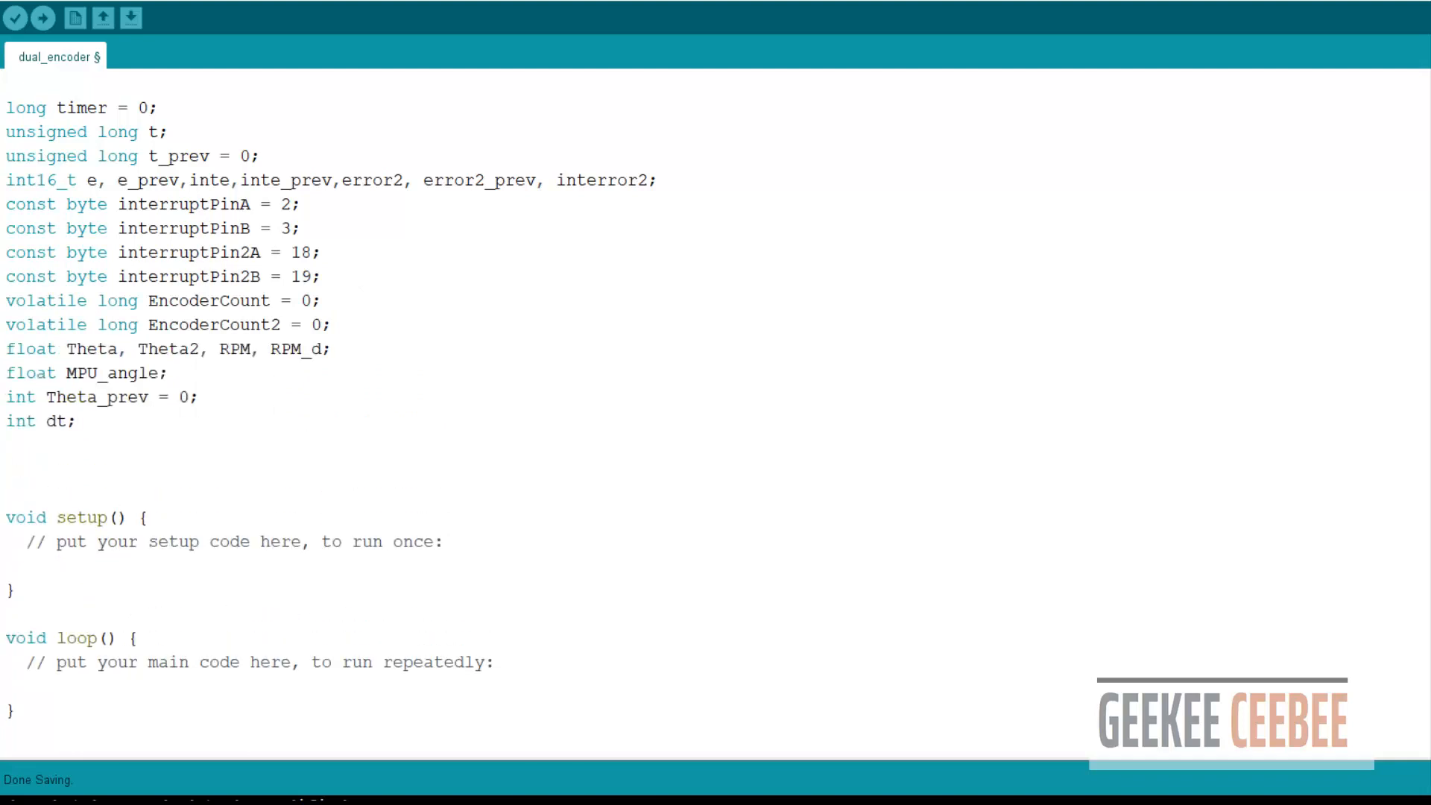
text(const byte PWMPin = 6;)
text(const byte DirPin2 = 8;)
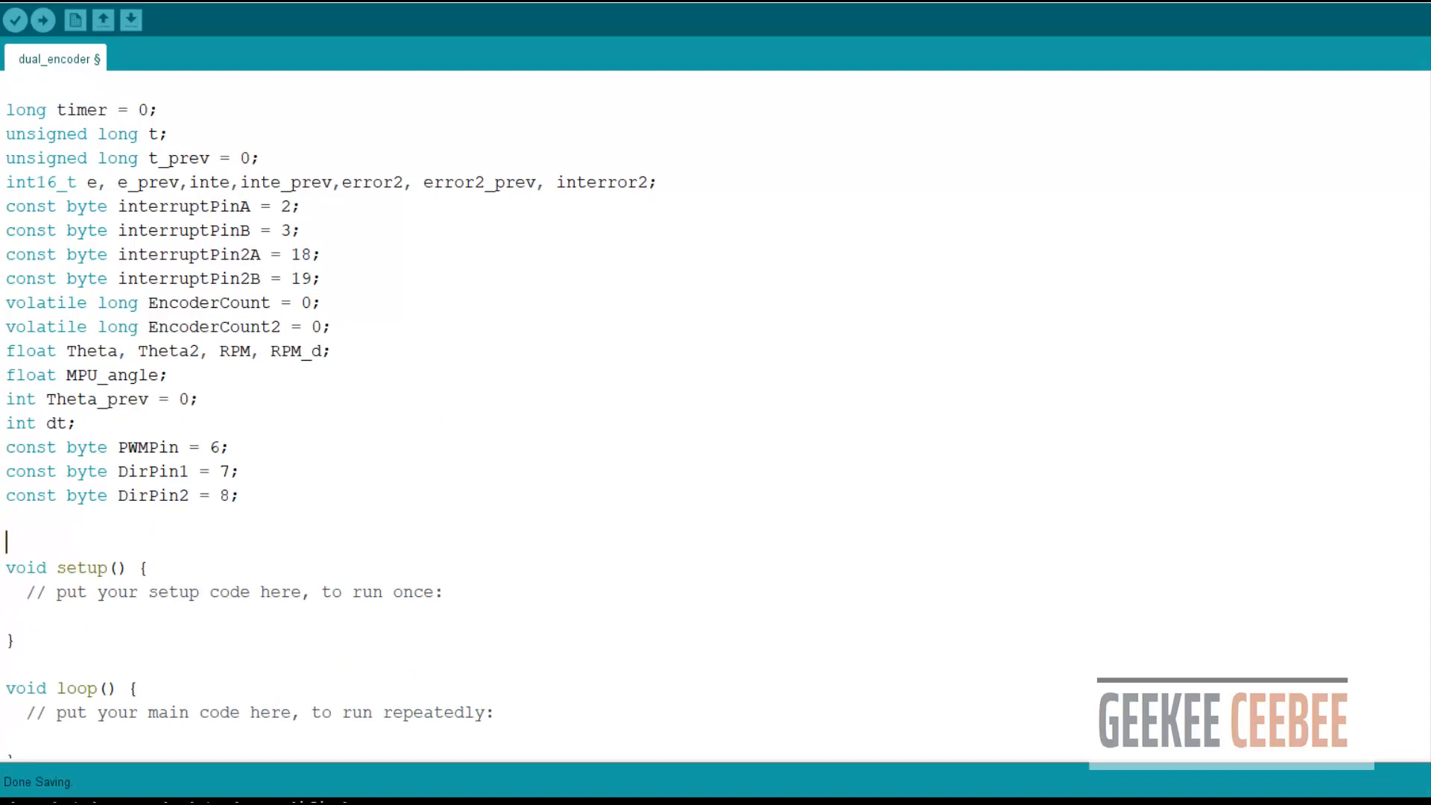
- Replace setup's placeholder with Serial.begin(9600), INPUT_PULLUP encoder pins and CHANGE interrupts
click(224, 576)
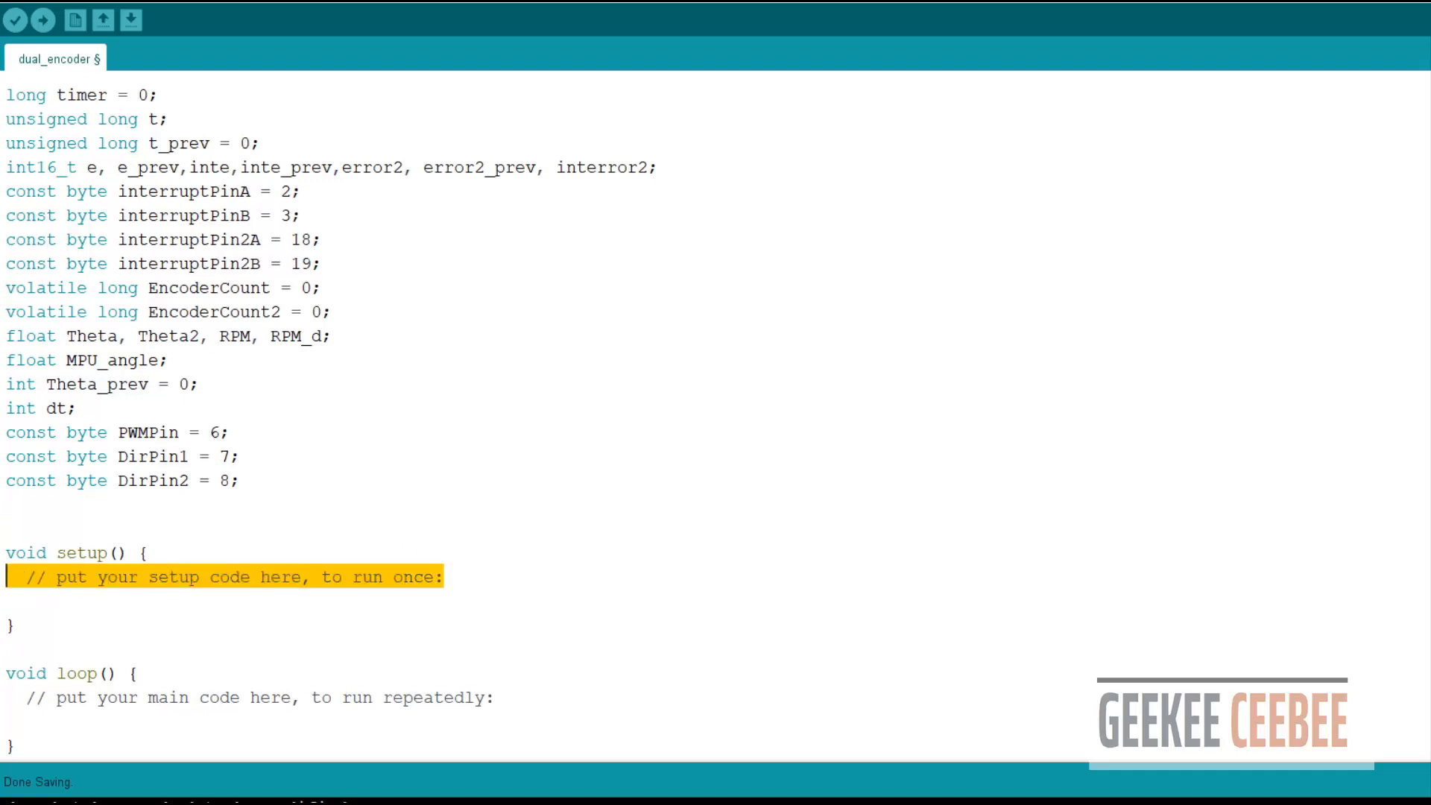
key(Delete)
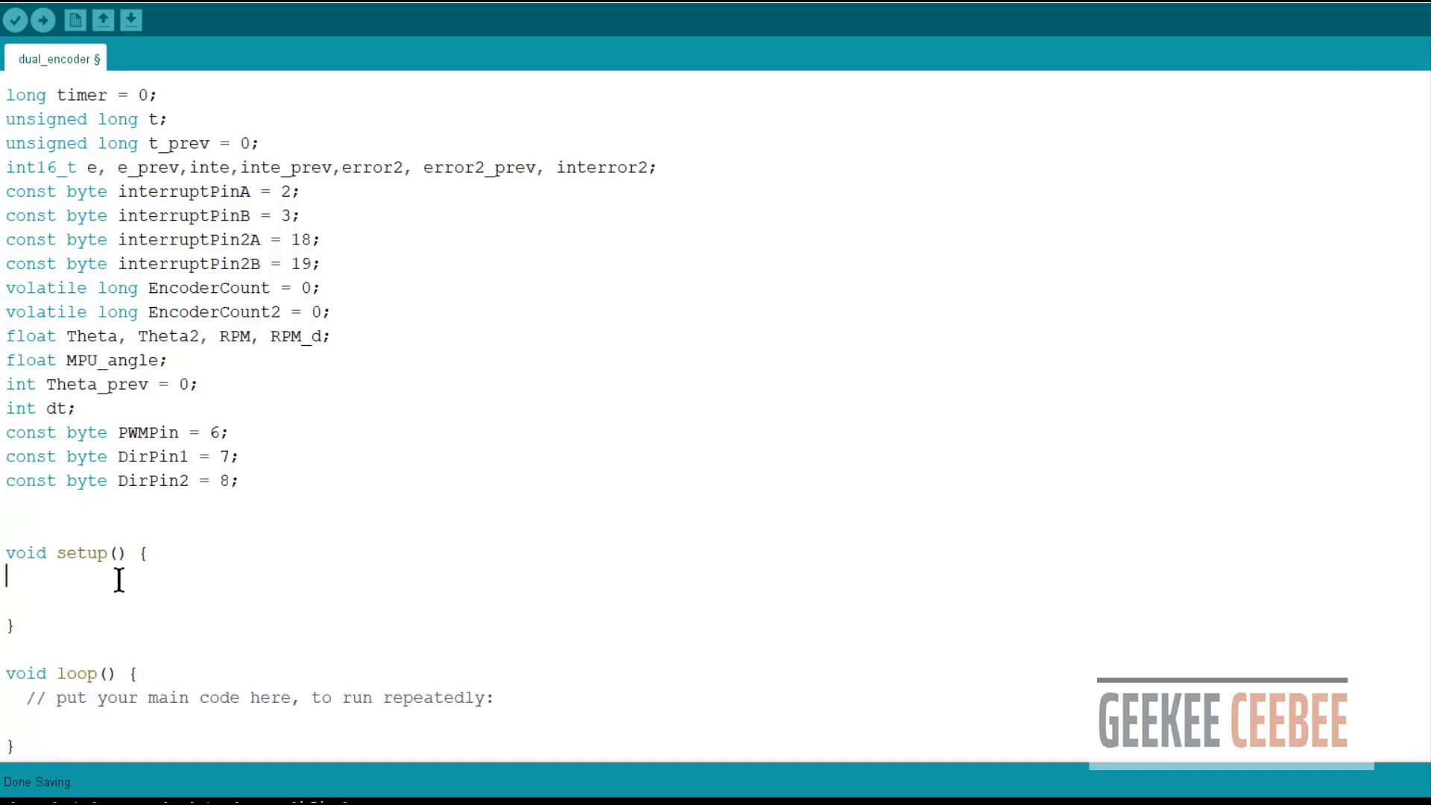
text(Serial.begin(9600);)
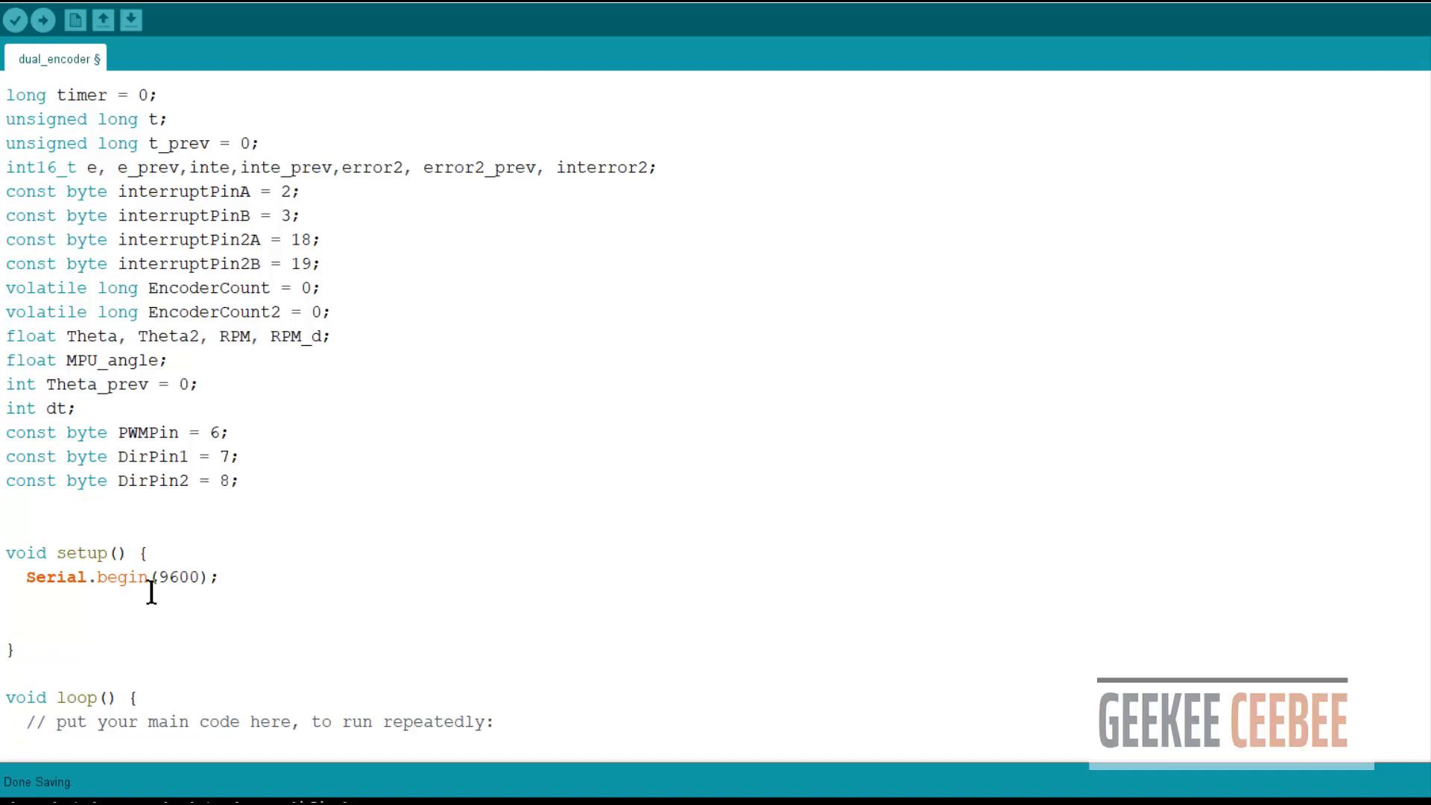
text(pinMode(interruptPinA, INPUT_PULLUP);)
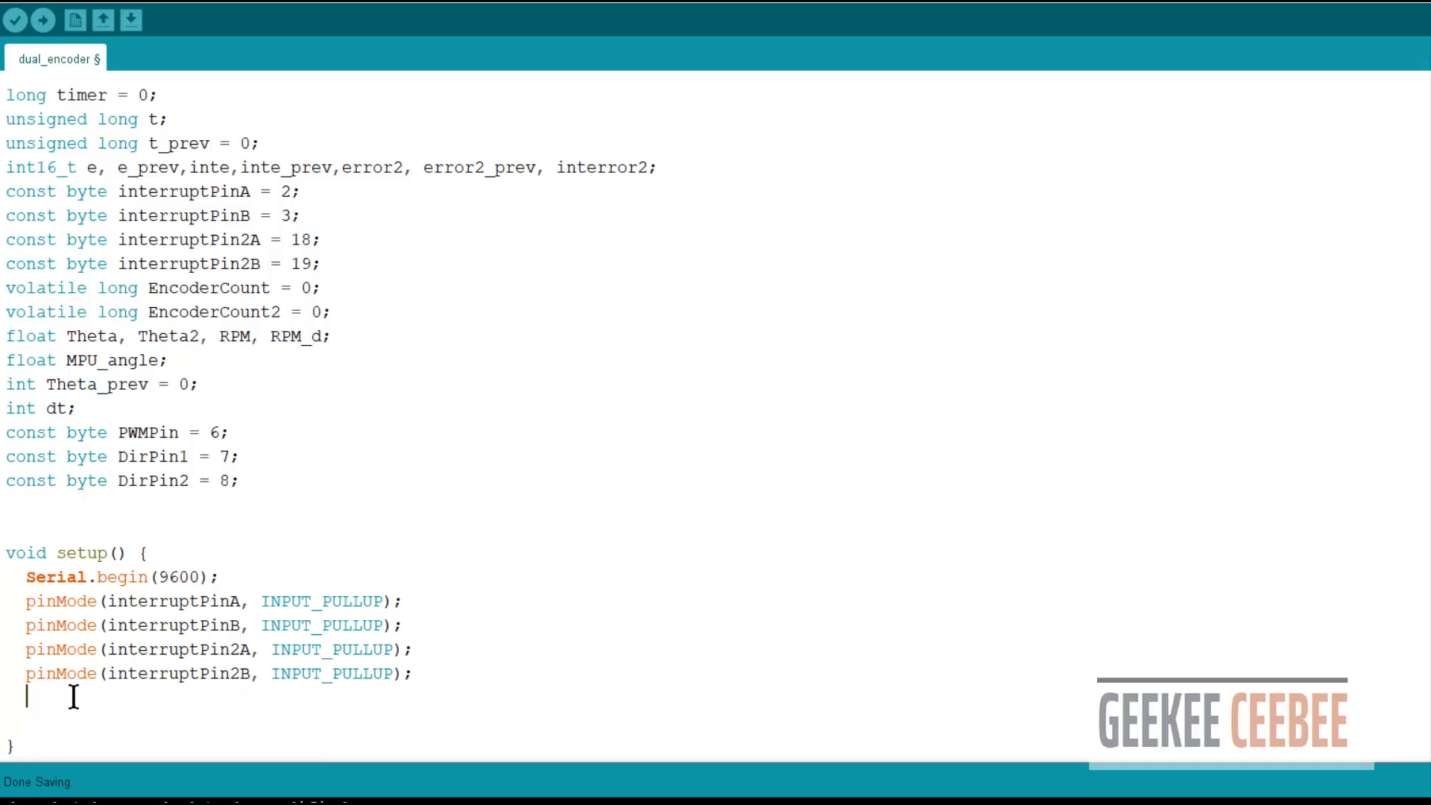
text(attachInterrupt(digitalPinToInterrupt(interruptPinA), ISR_EncoderA, CHANGE);)
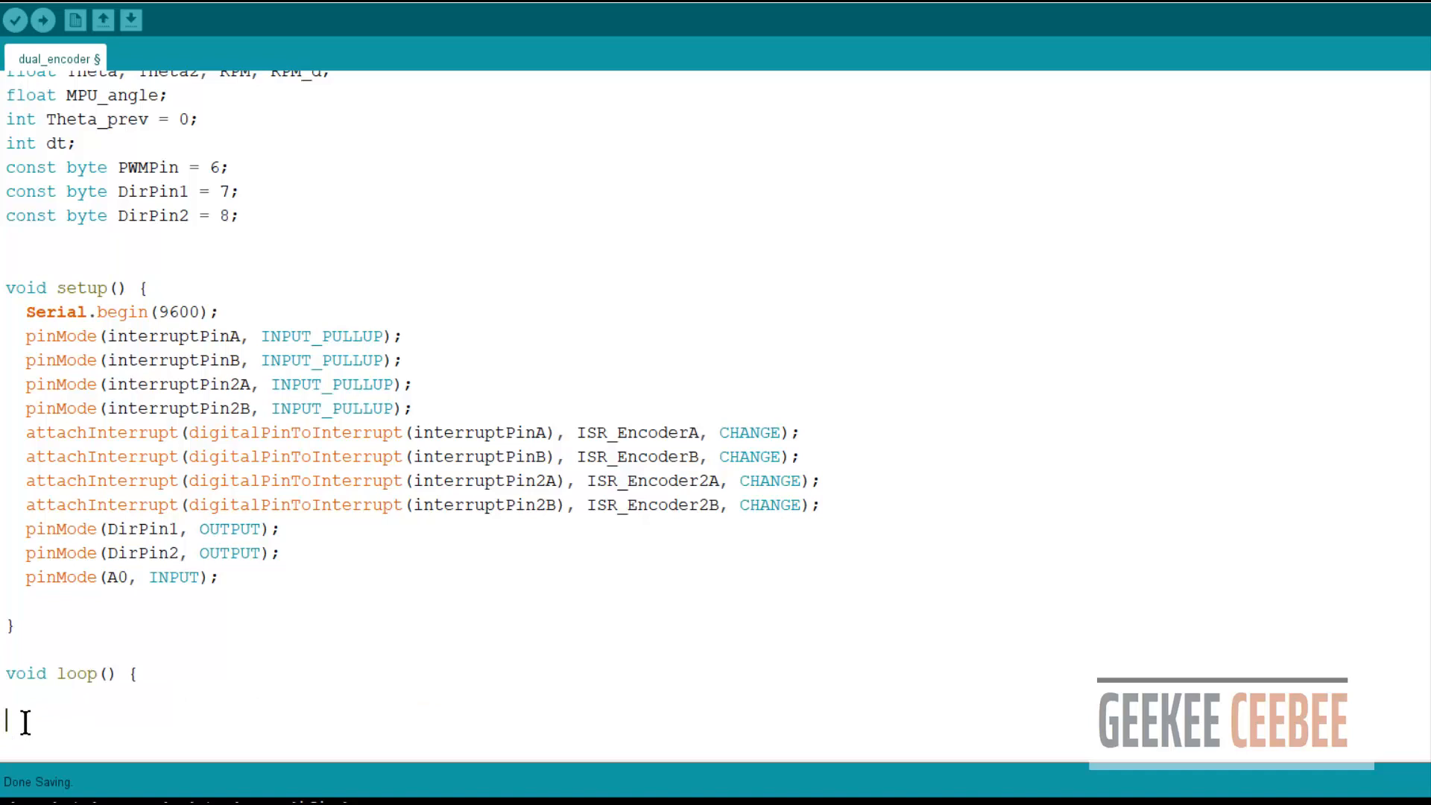
scroll(down, 3)
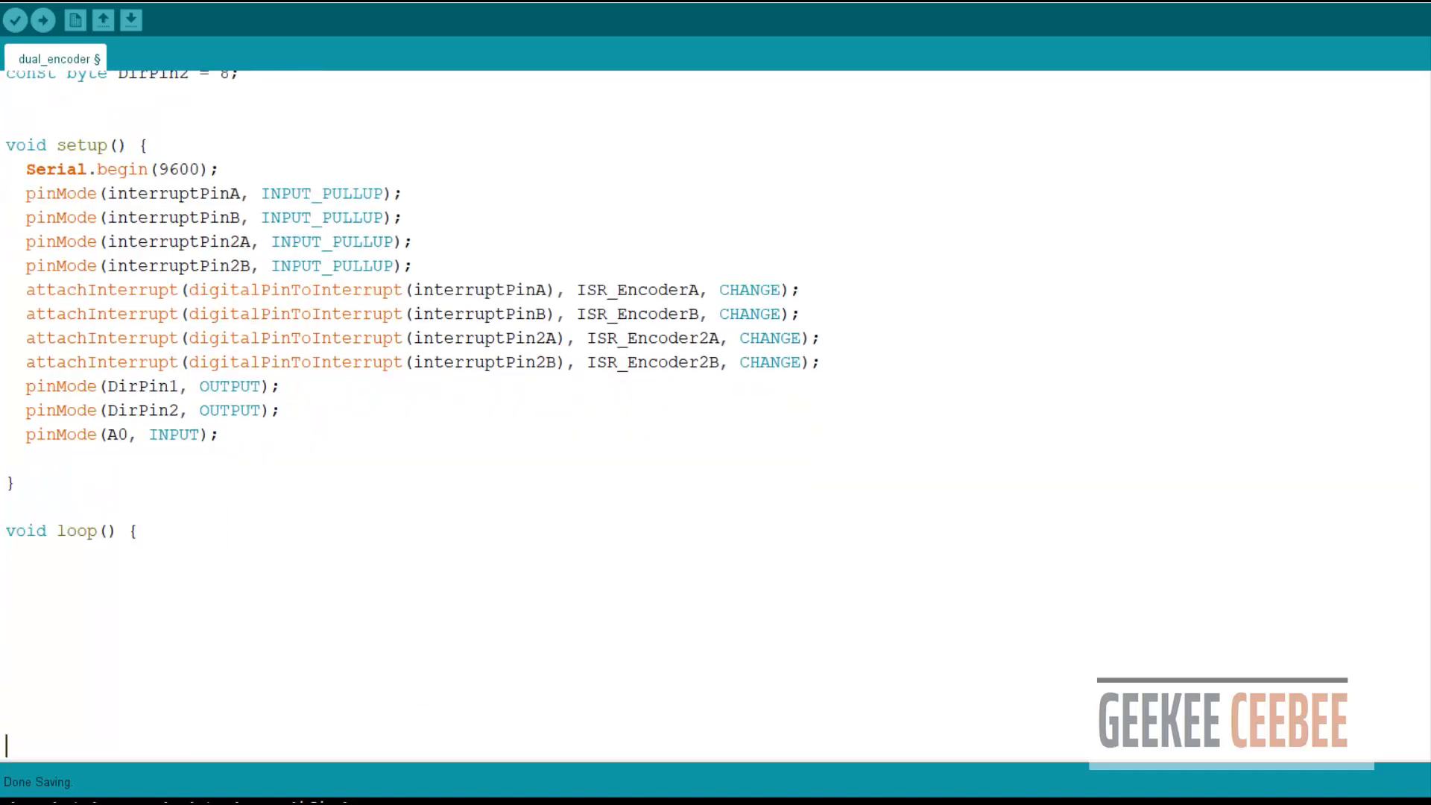
- Add the ISR_EncoderA, ISR_EncoderB and ISR_Encoder2A count-updating routines above setup()
scroll(up, 3)
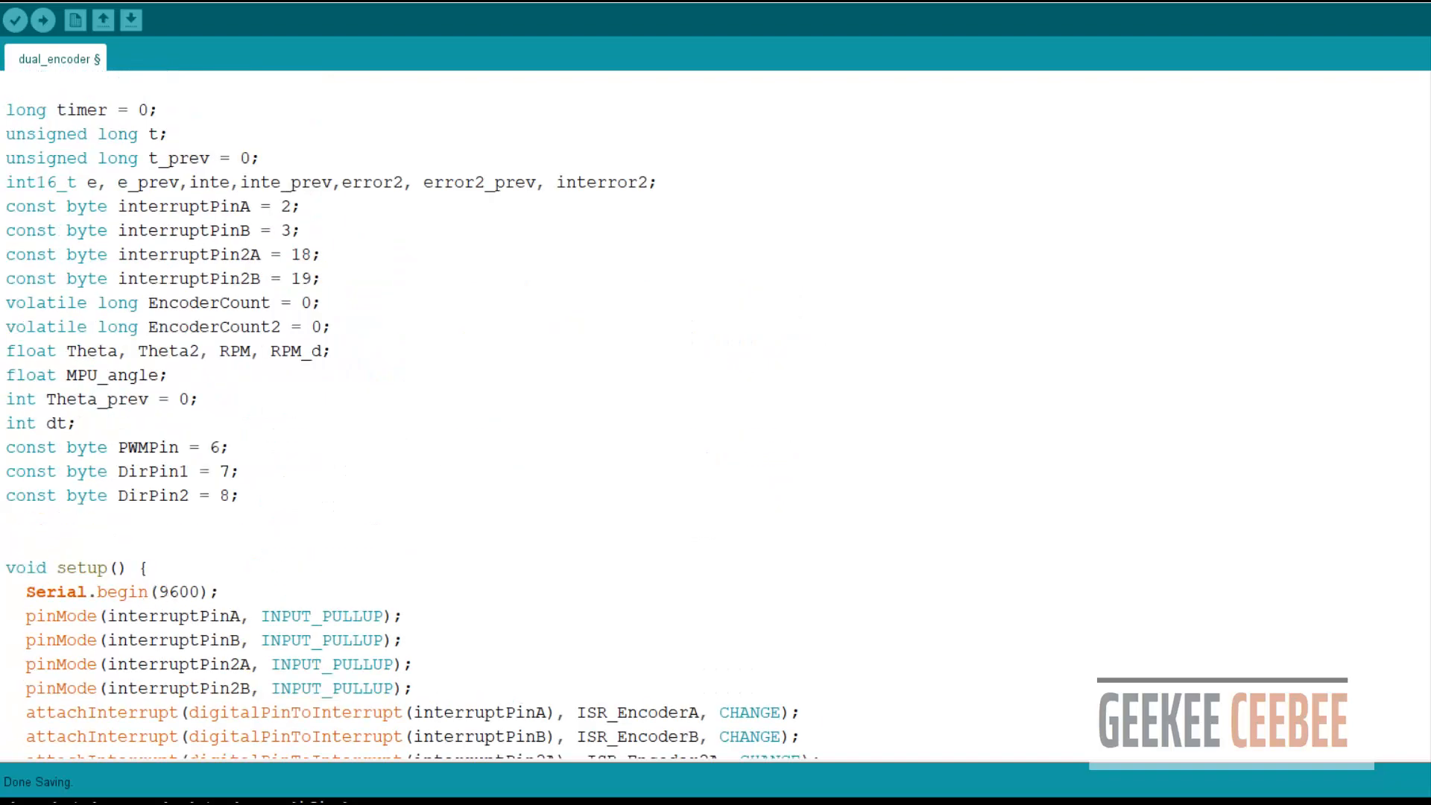
mouse_move(313, 556)
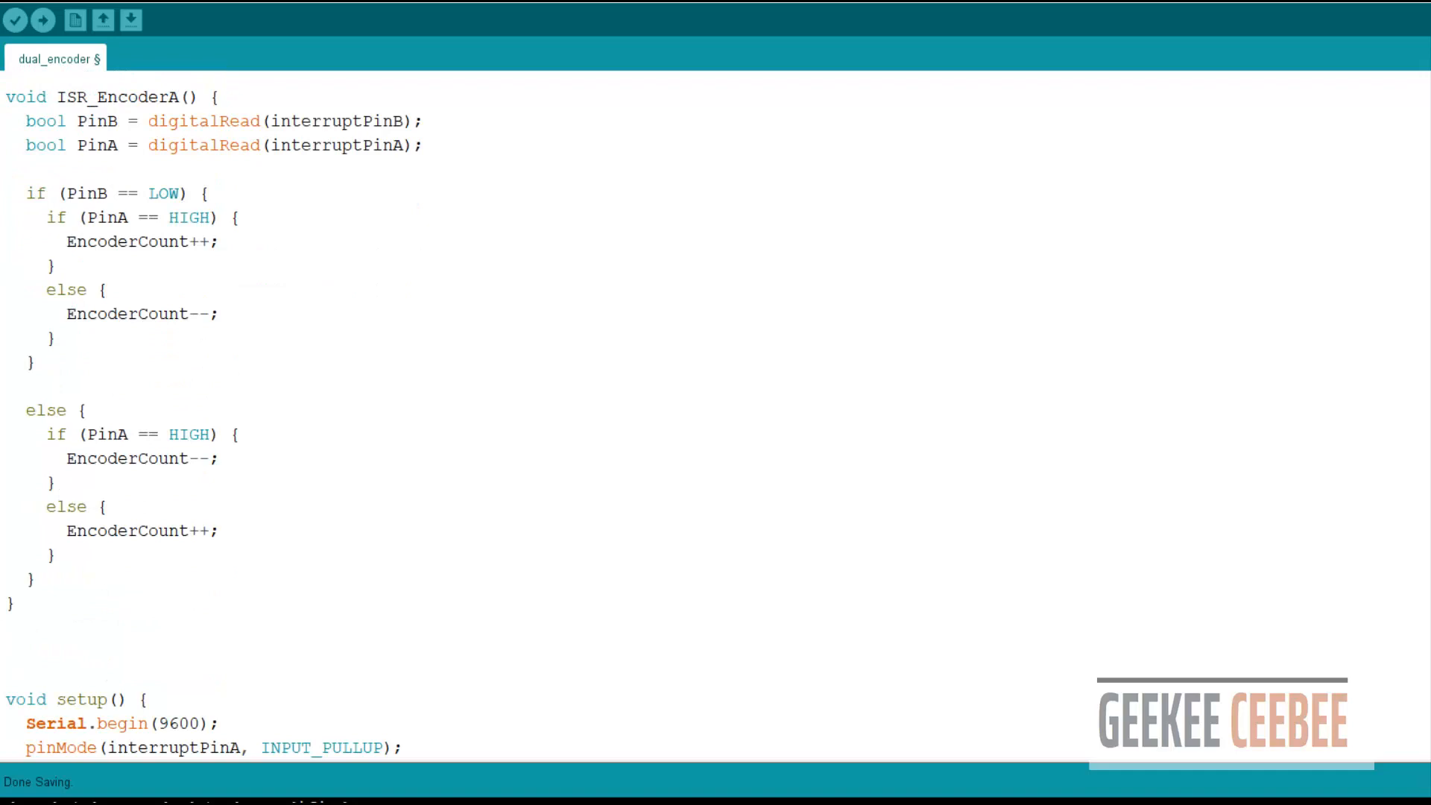
scroll(down, 3)
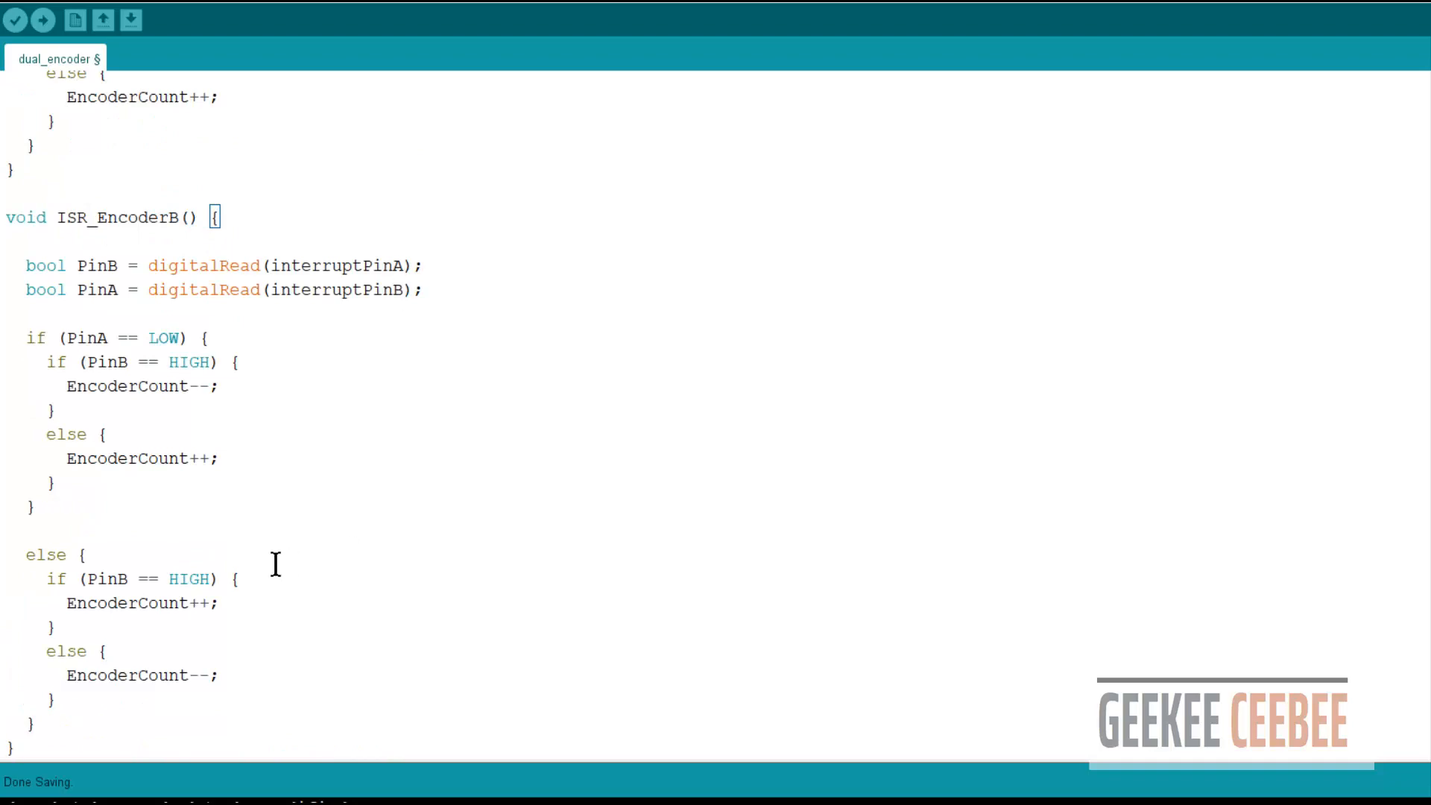
scroll(down, 3)
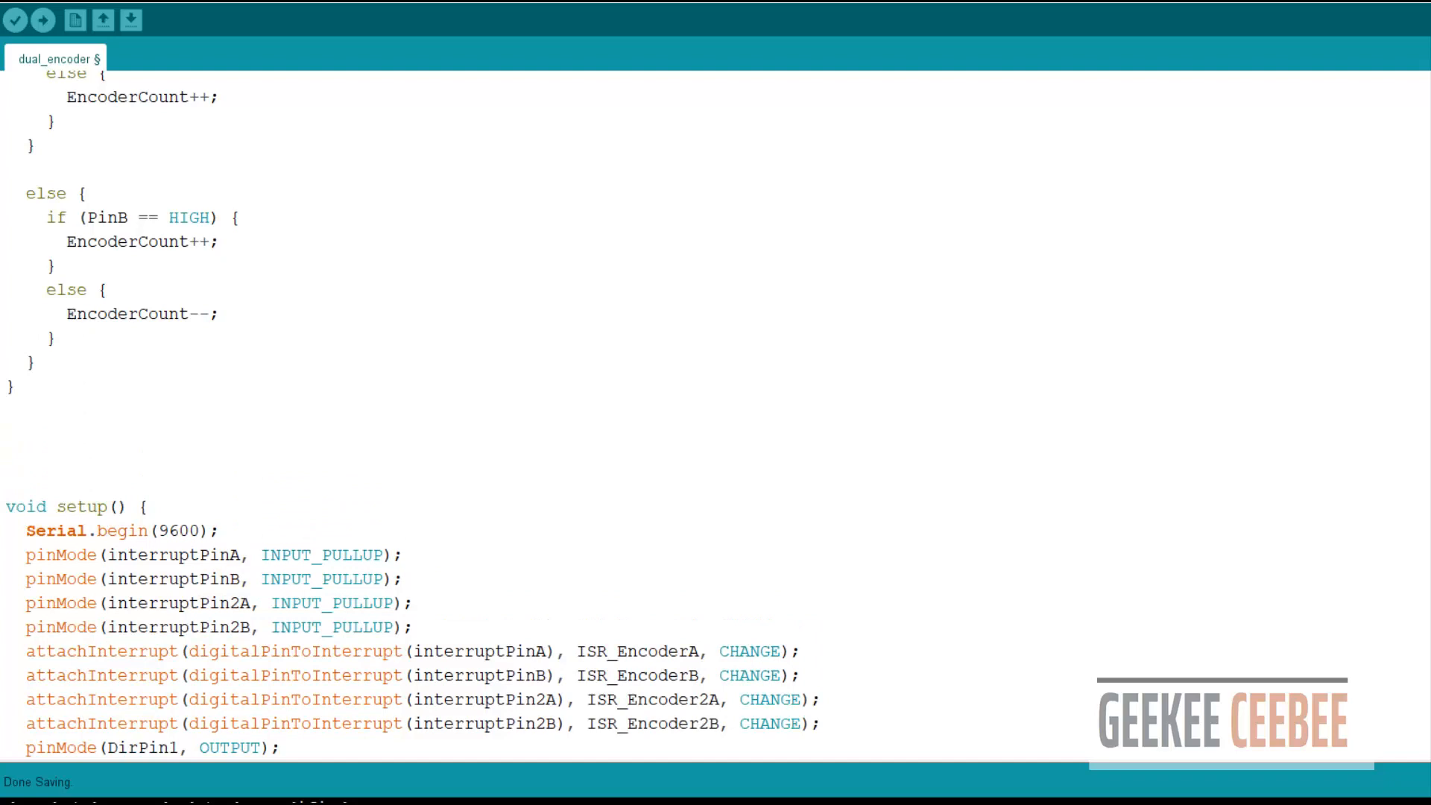
scroll(down, 3)
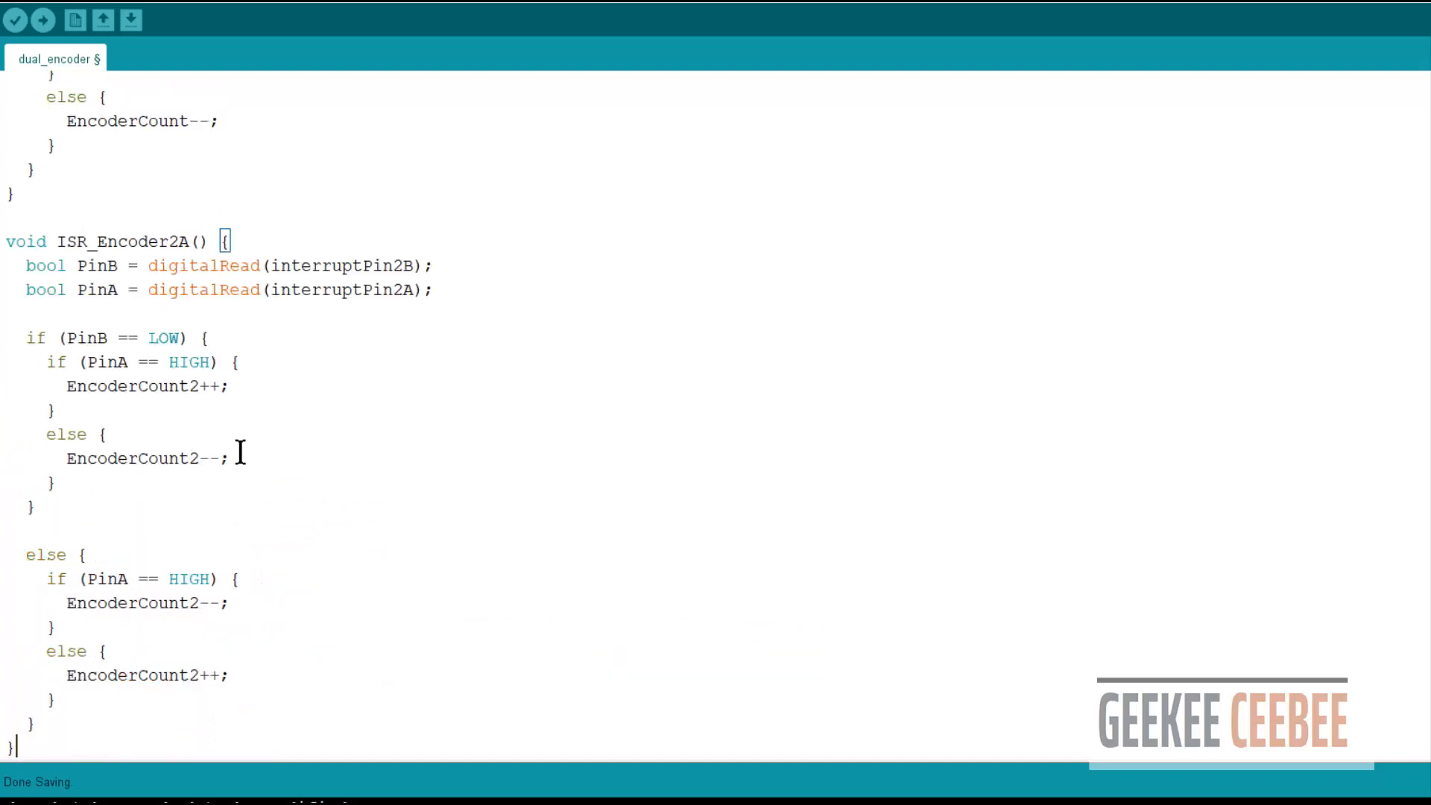
scroll(down, 3)
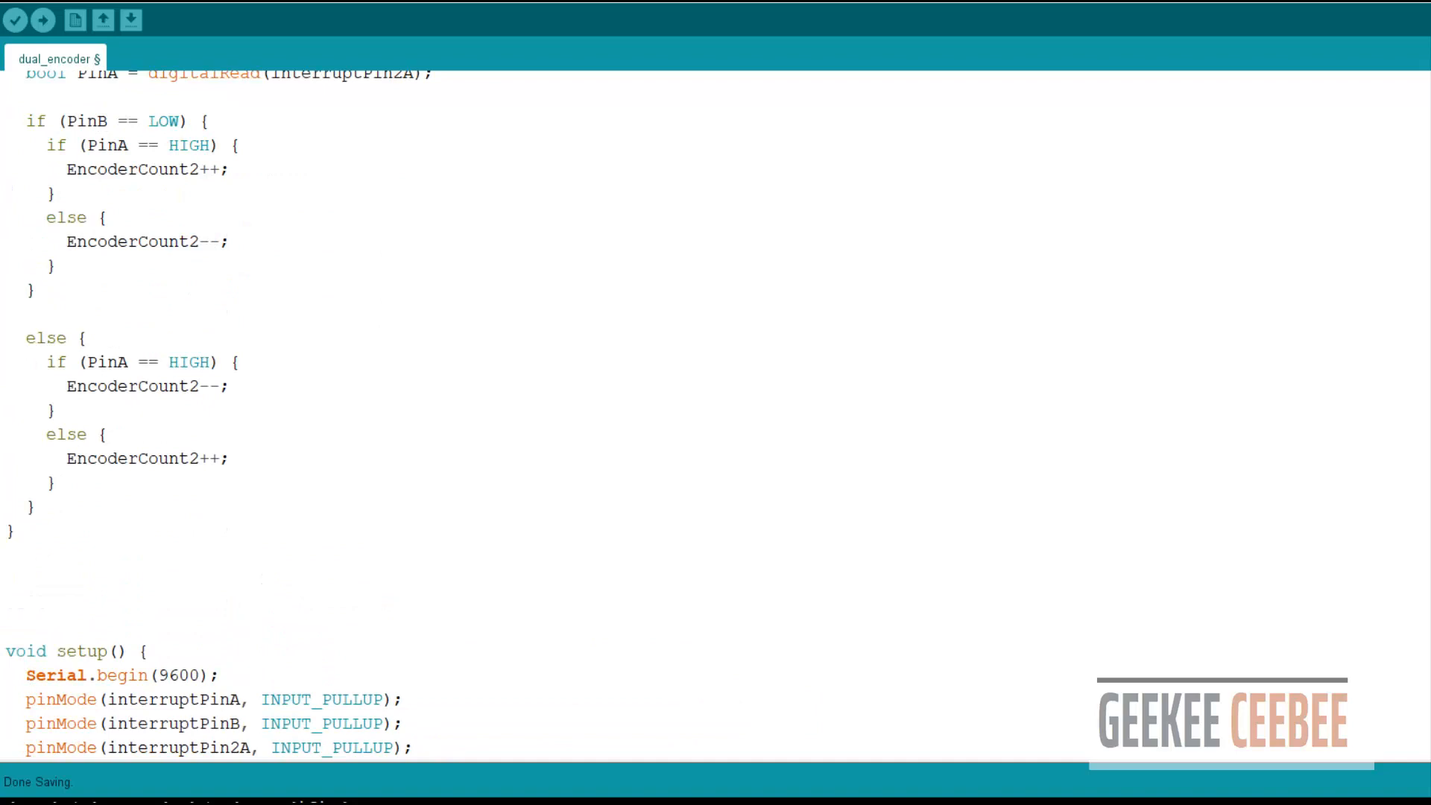
scroll(down, 3)
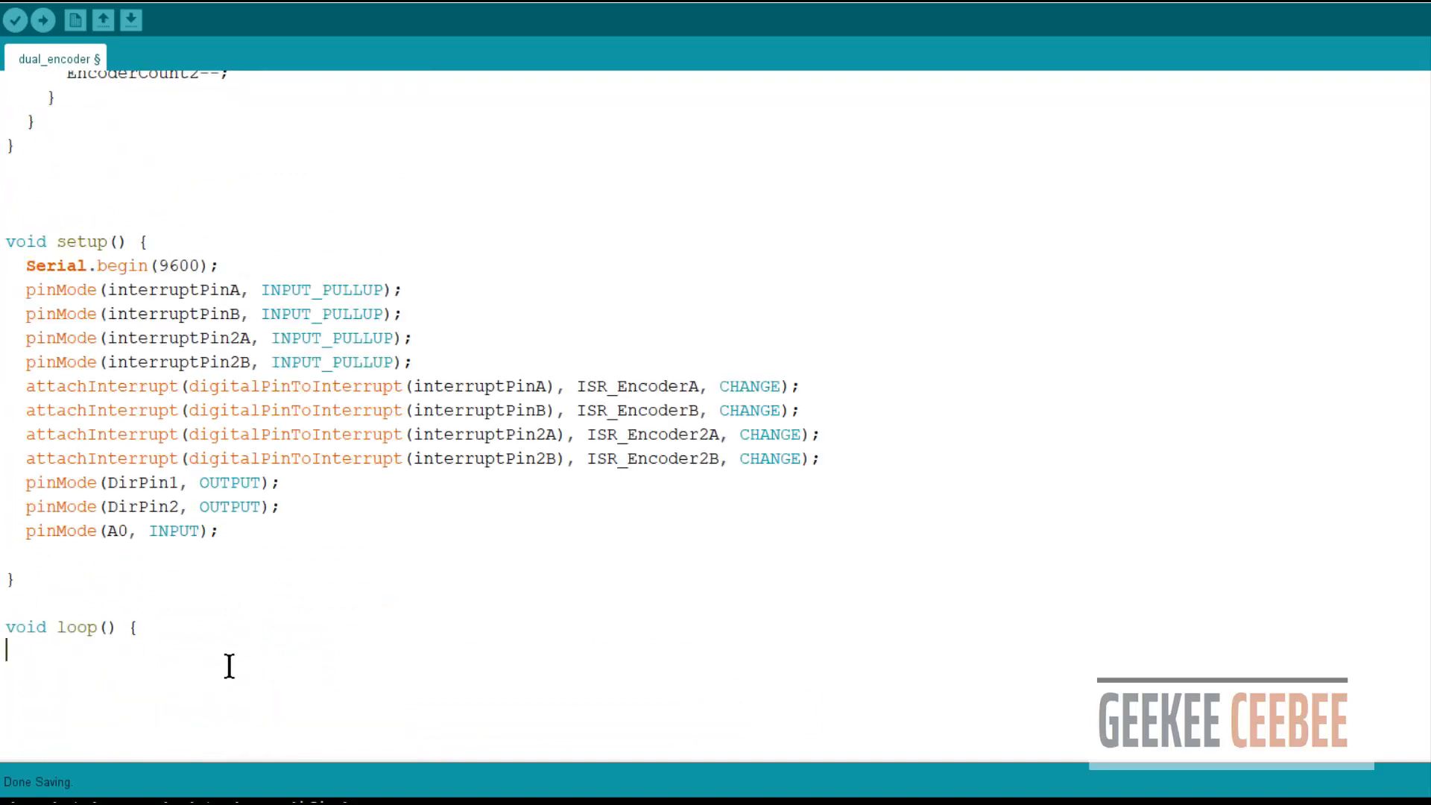
- Map A0 to a -90 to 90 target, compute Theta2, and start a five-iteration loop
text(int target = map(analogRead(A0),0,1023,-90,90);)
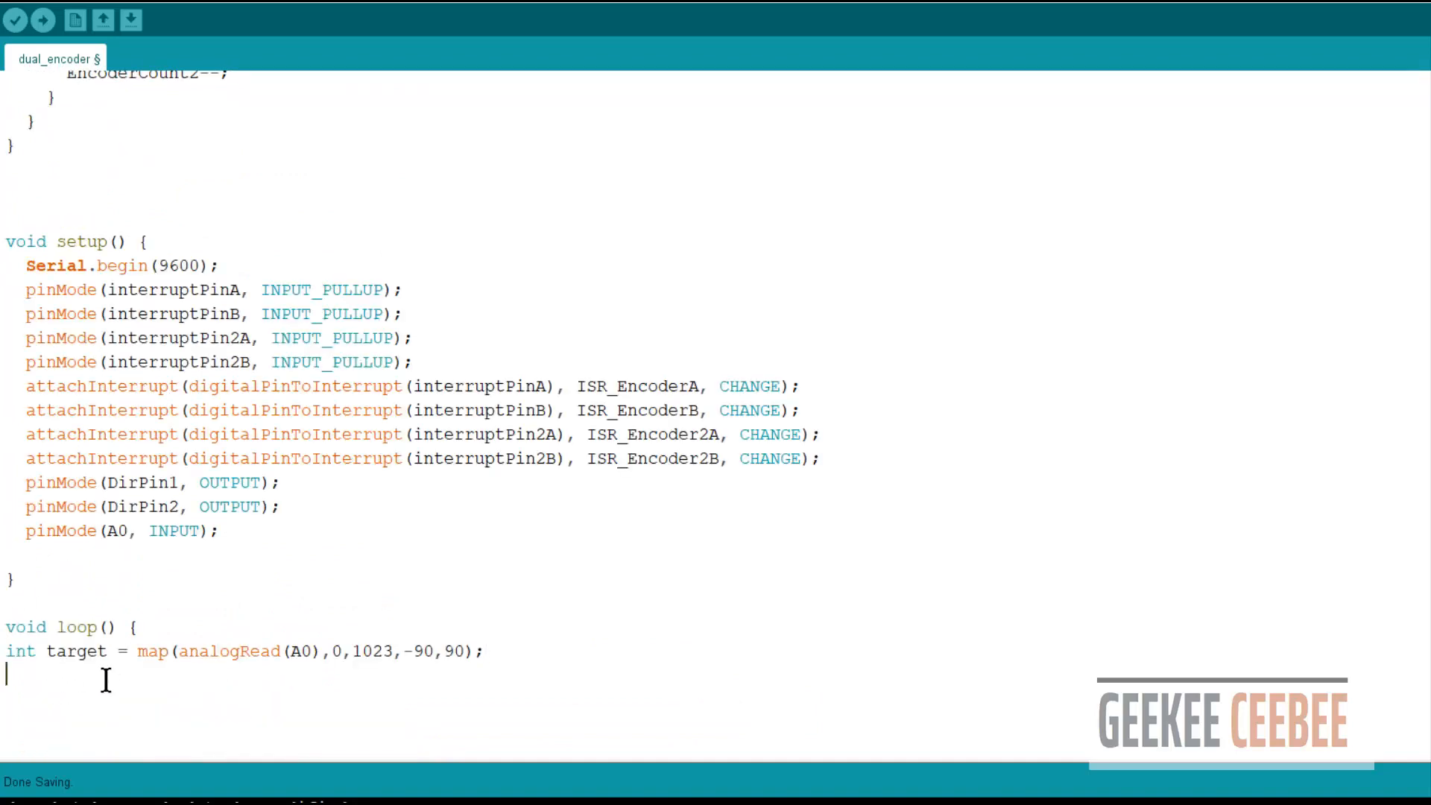
text(Theta2 = EncoderCount2/5.689;)
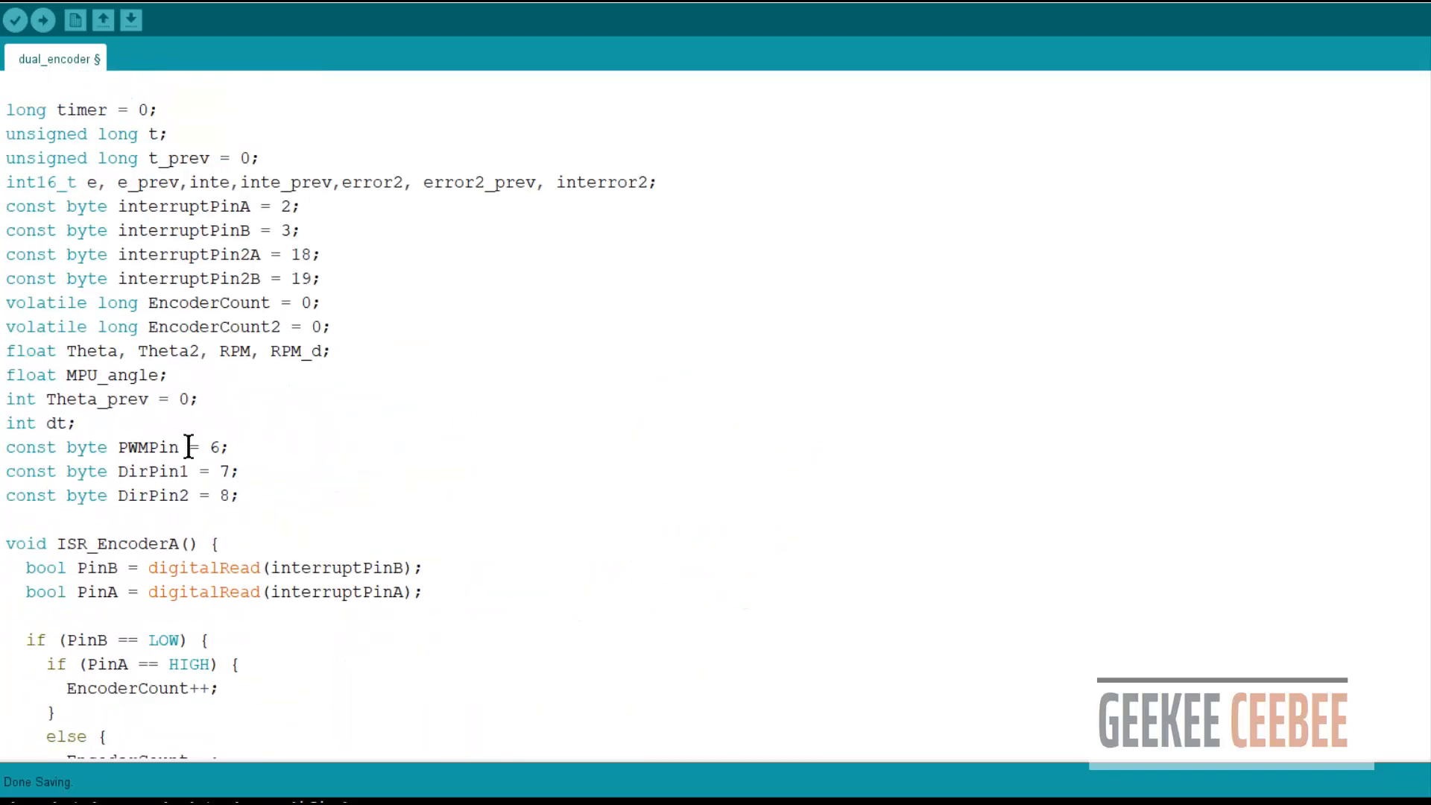
scroll(down, 3)
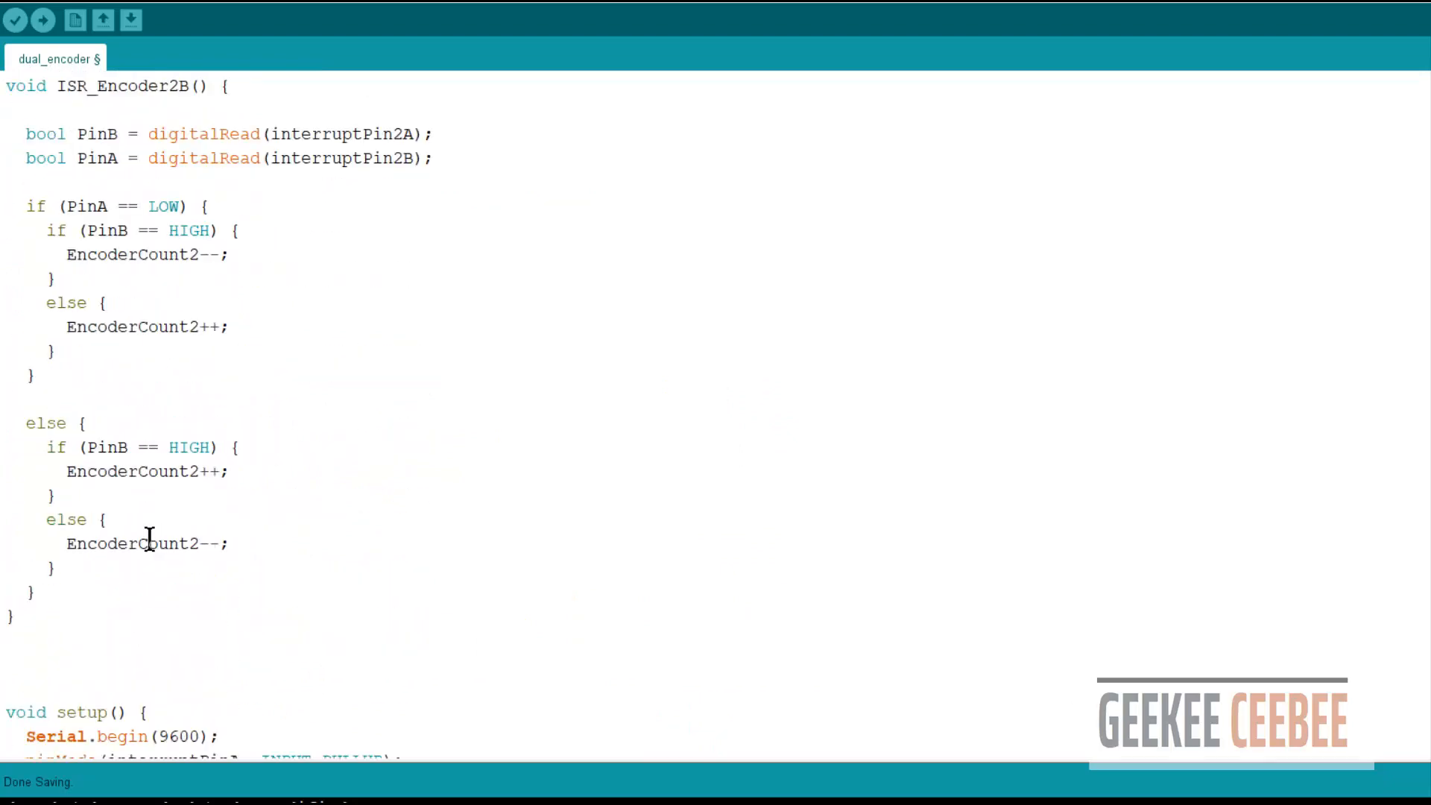
scroll(down, 3)
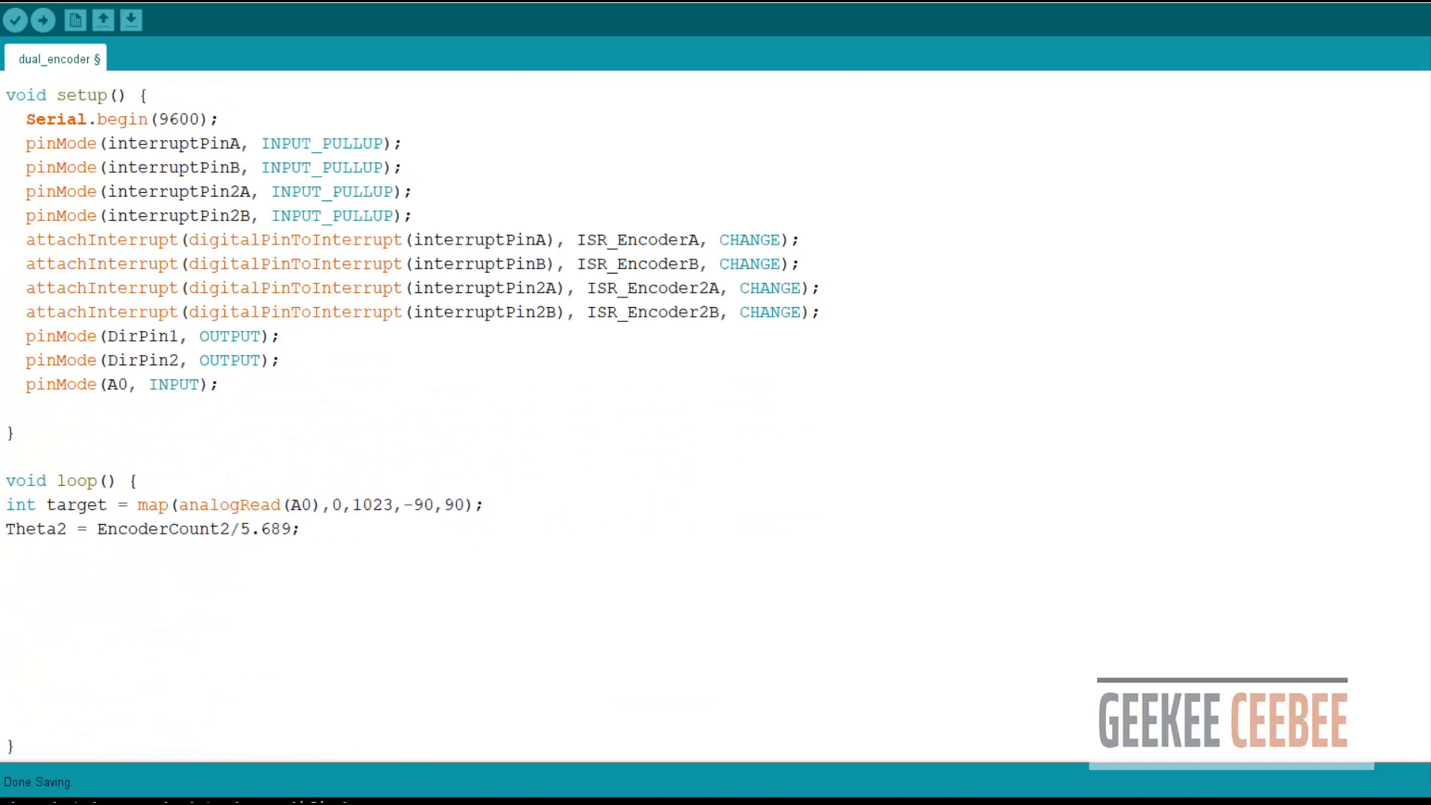
text(for (int i=0; i<5; i++)  {)
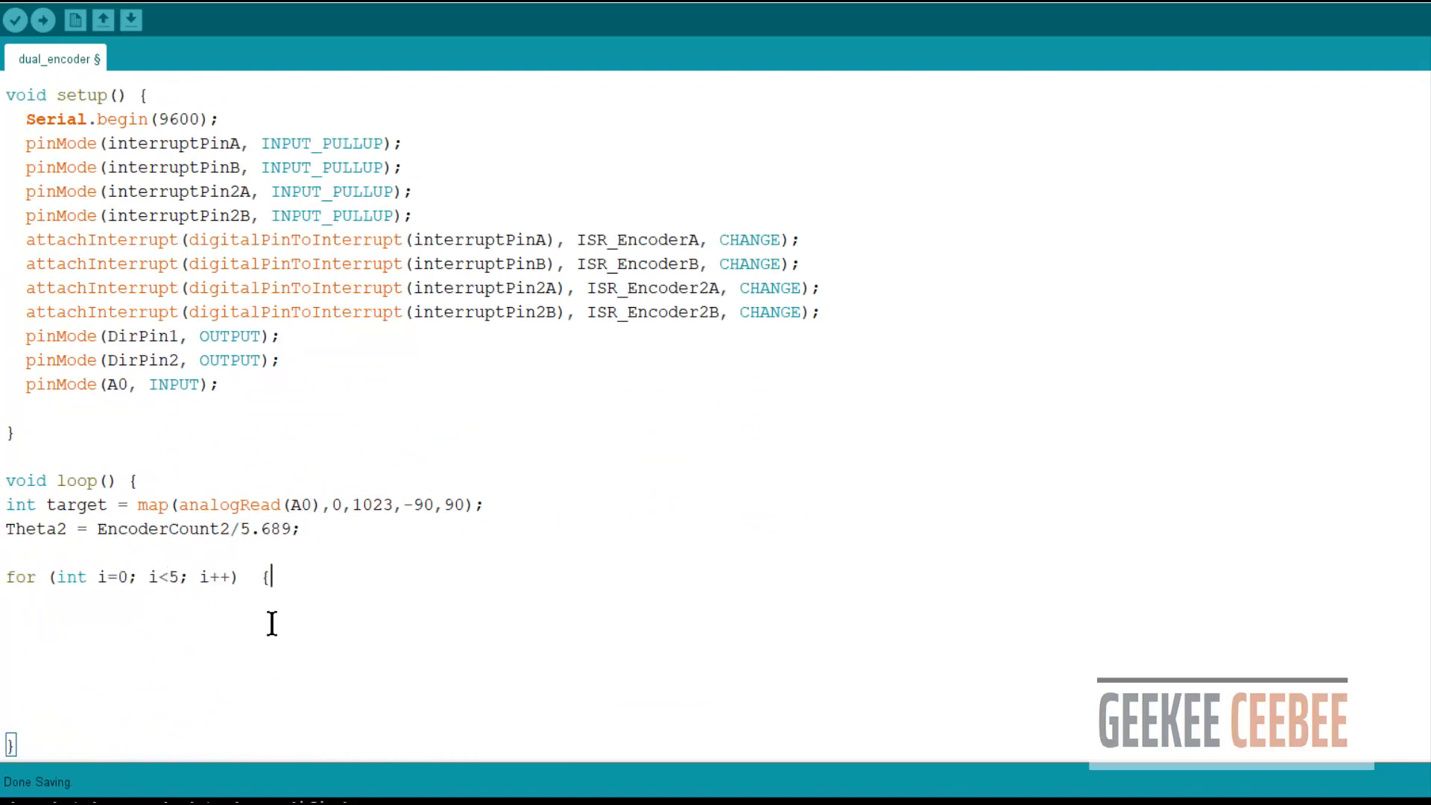
scroll(down, 3)
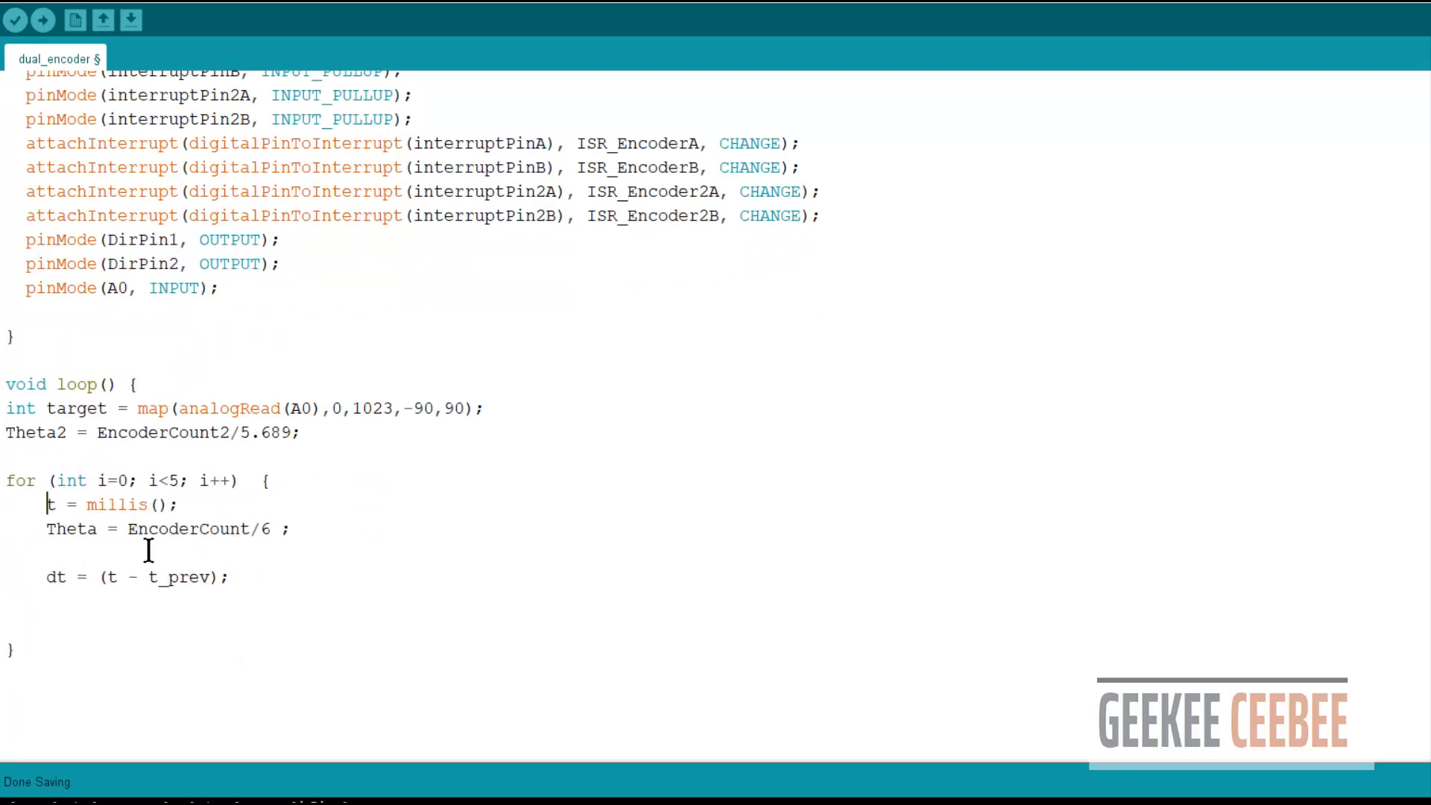
key(Backspace)
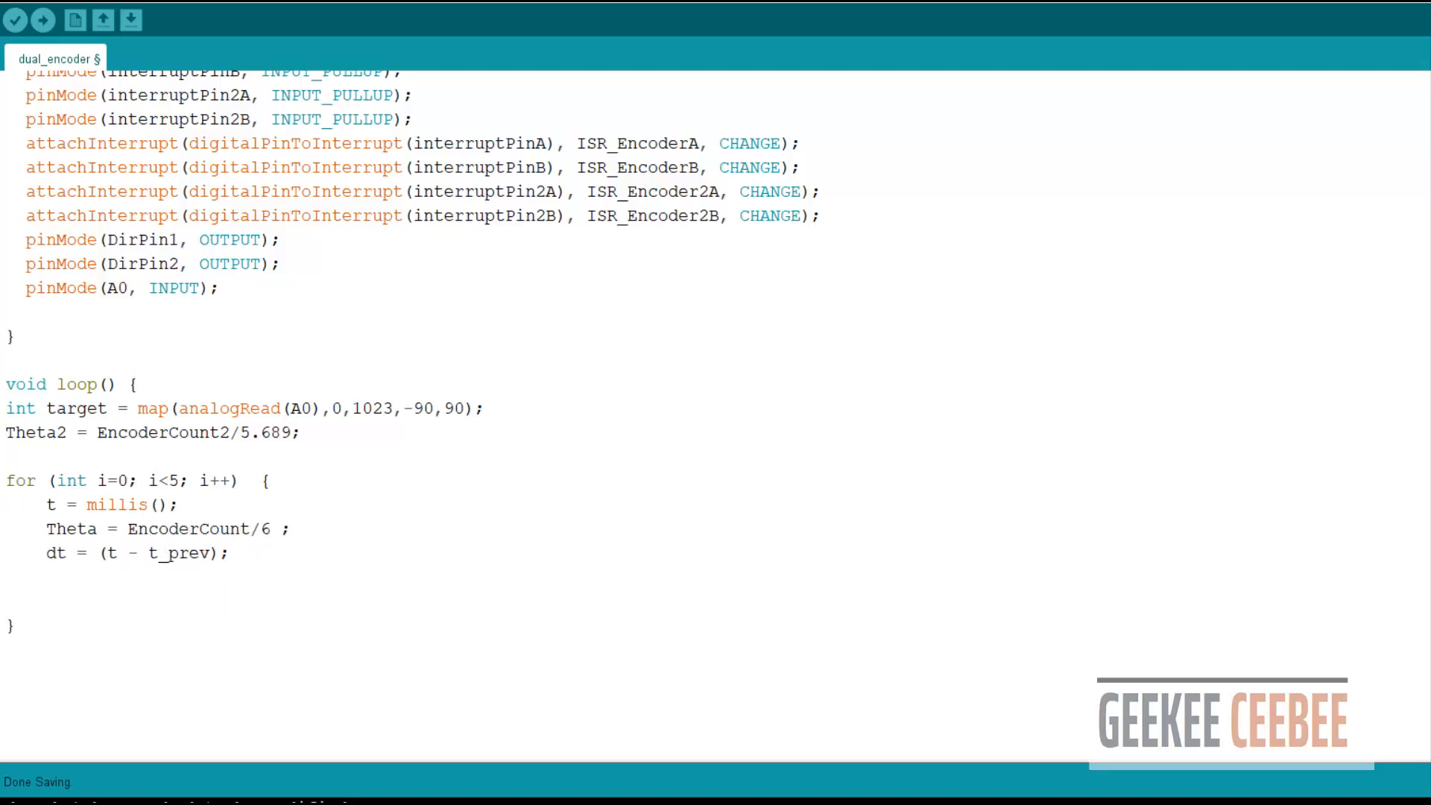
- Compute error, trapezoidal integral and PID output V under a 'Controlling Function' comment
text(e = target - Theta;)
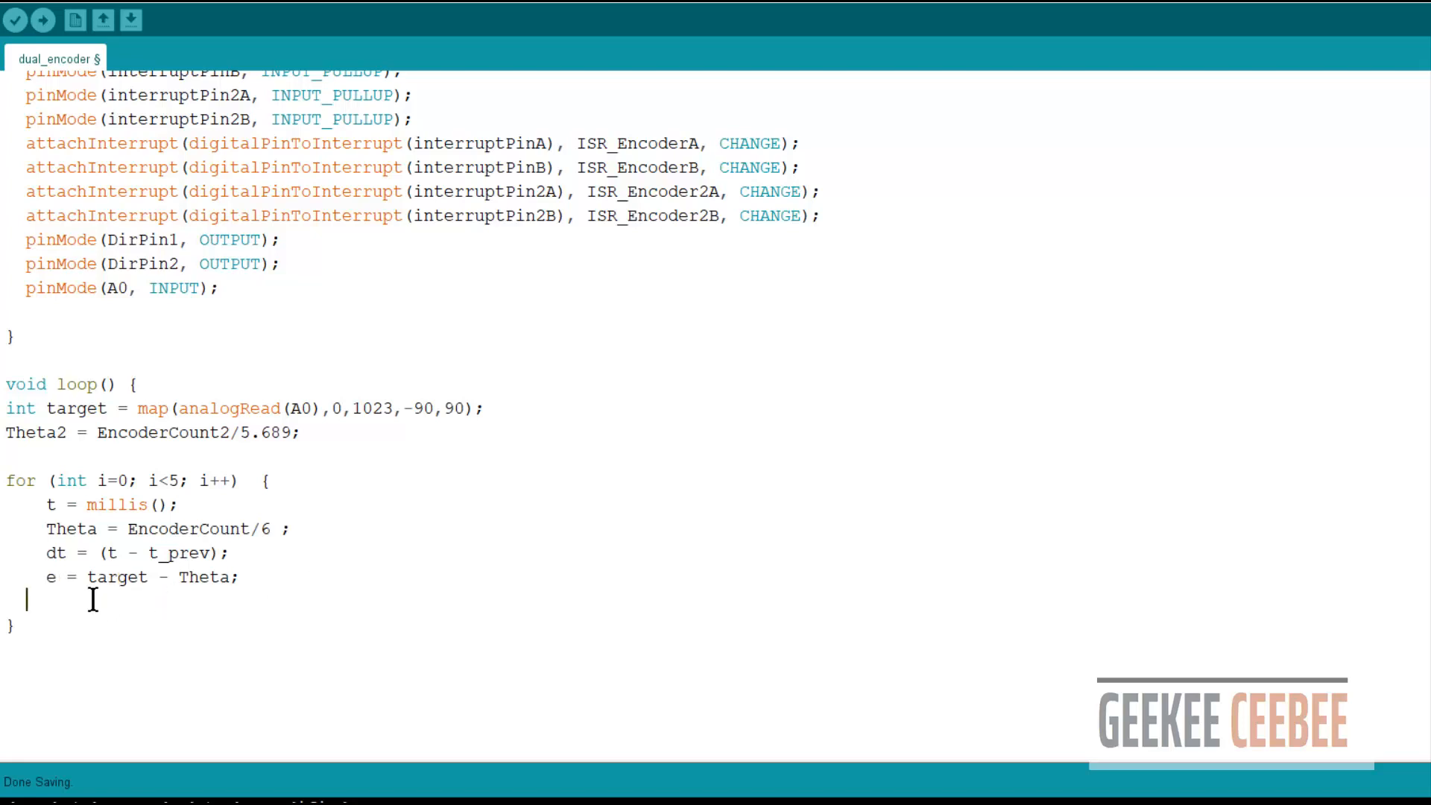
text(inte = inte_prev + (dt * (e + e_prev) / 2);)
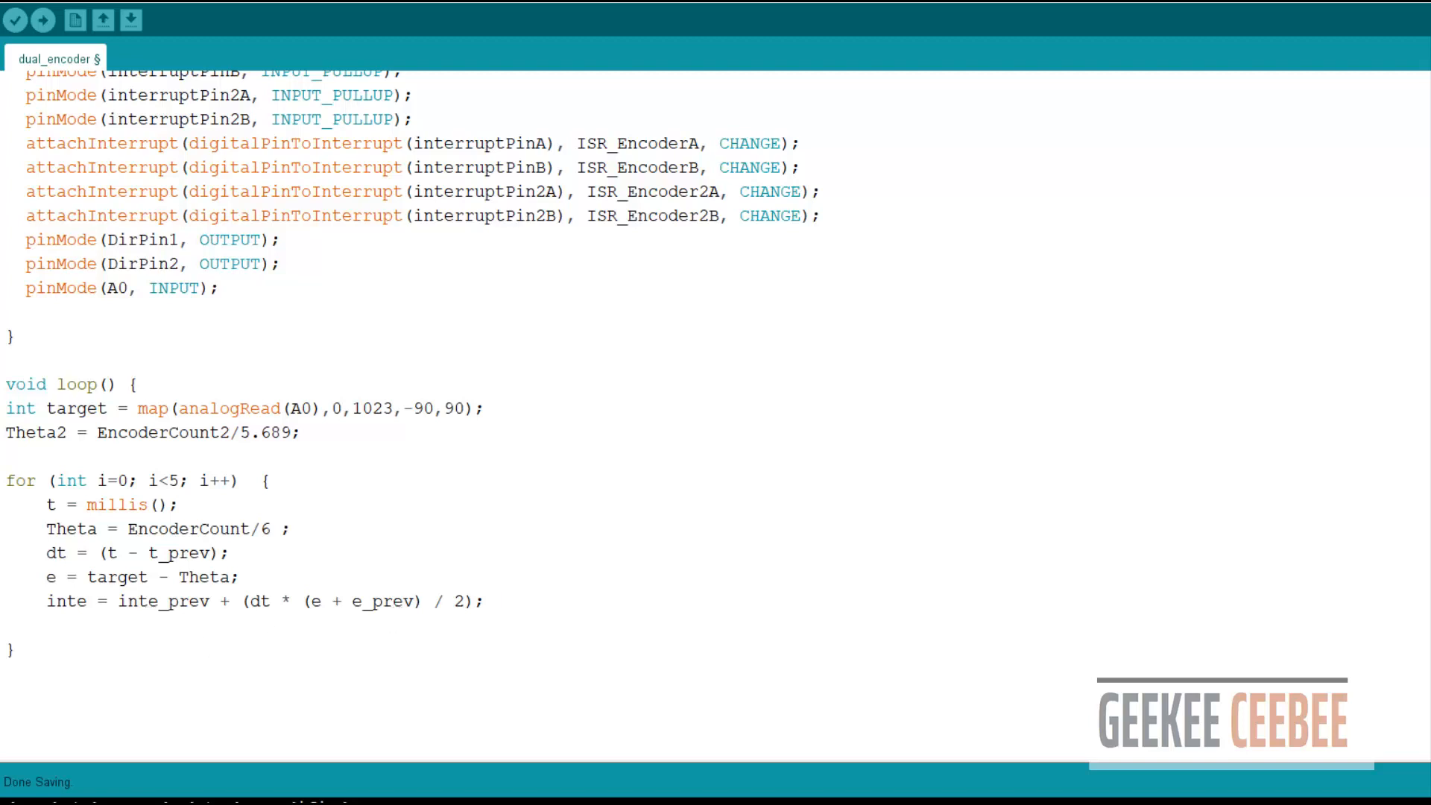
text(V = kp * e + ki * inte + (kd * (e - e_prev) / dt) ;)
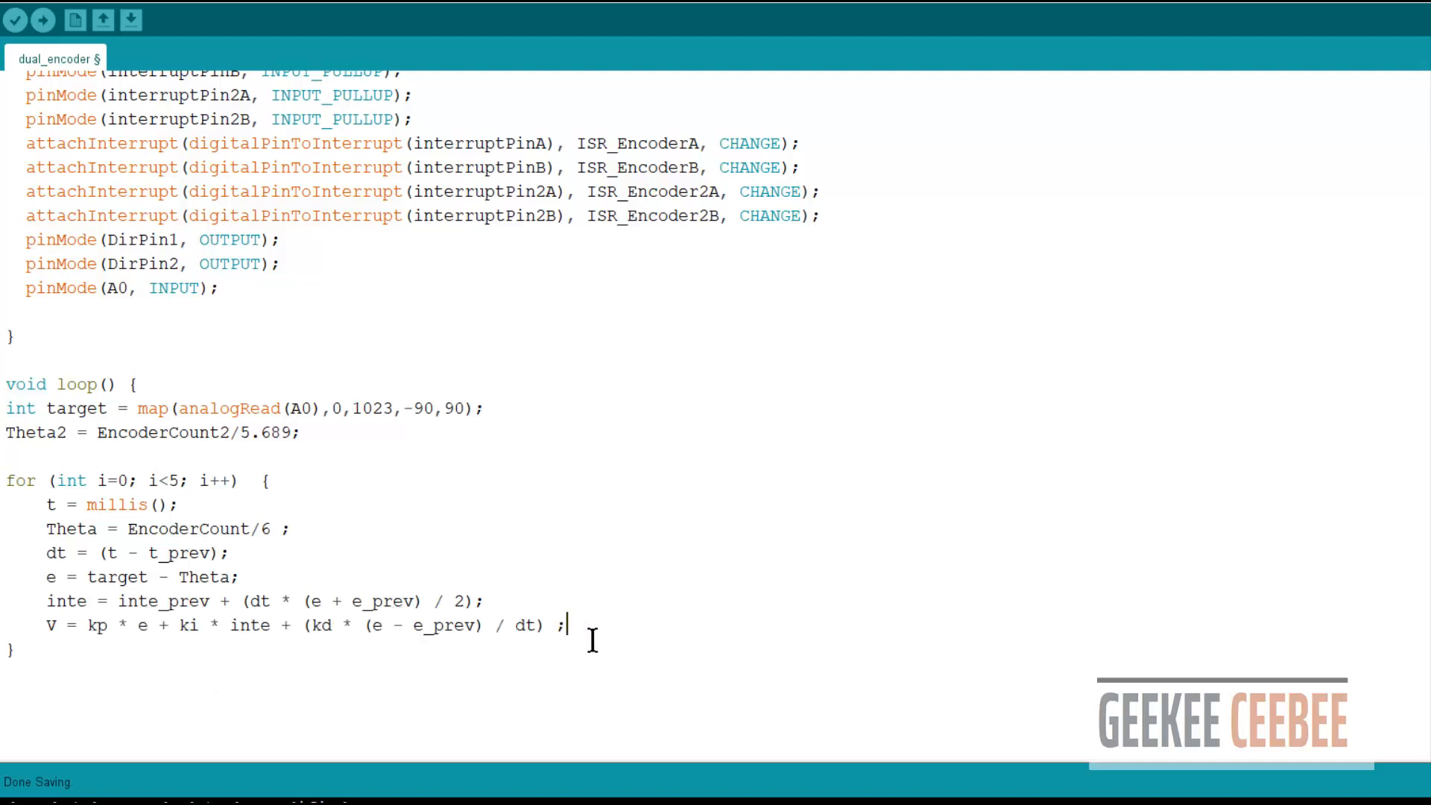
text(// Controll)
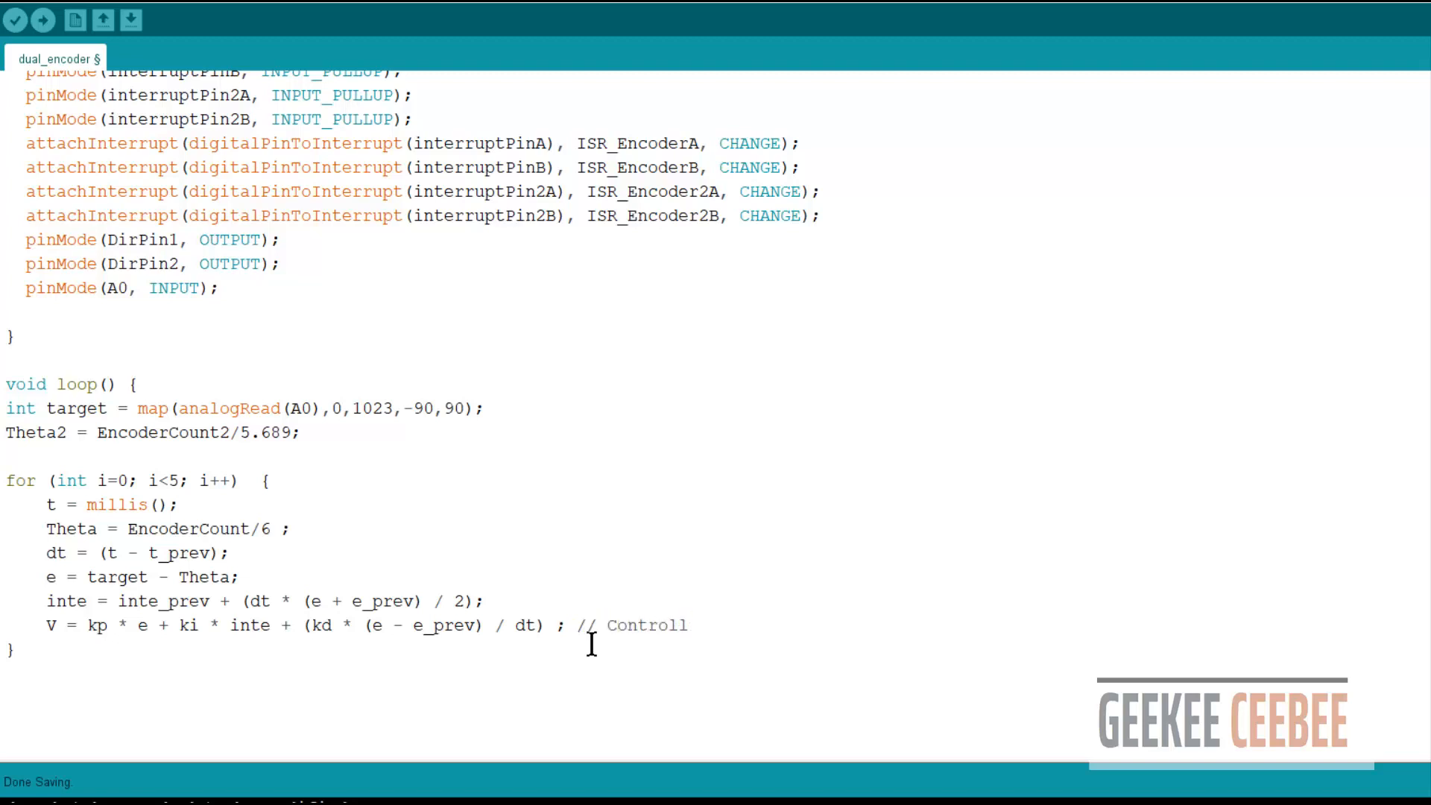
text(ing Function)
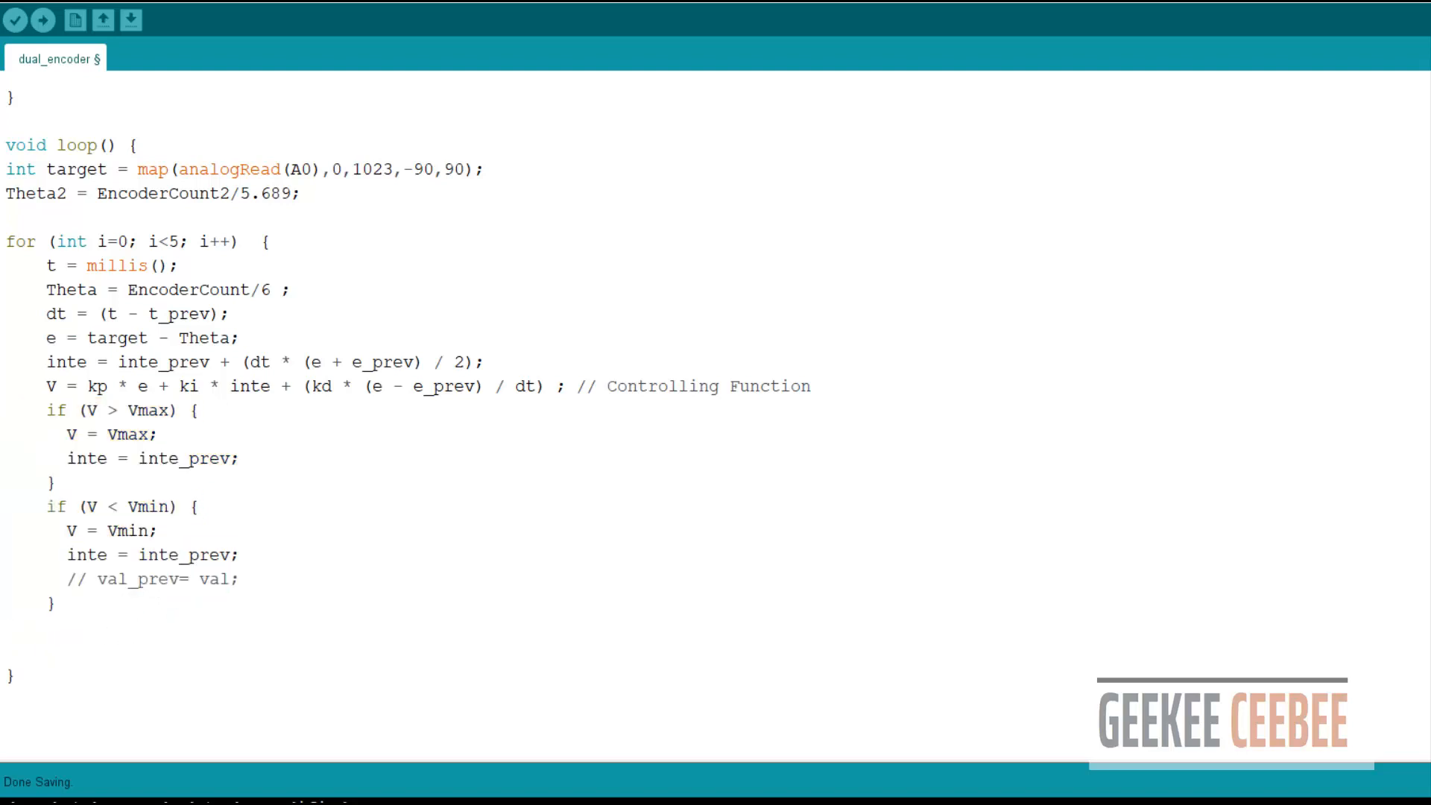
- Call WriteDriverVoltage(V, Vmax), store previous Theta, time, integral and error, then delay 2 ms
text(WriteDriverVoltage(V, Vmax);)
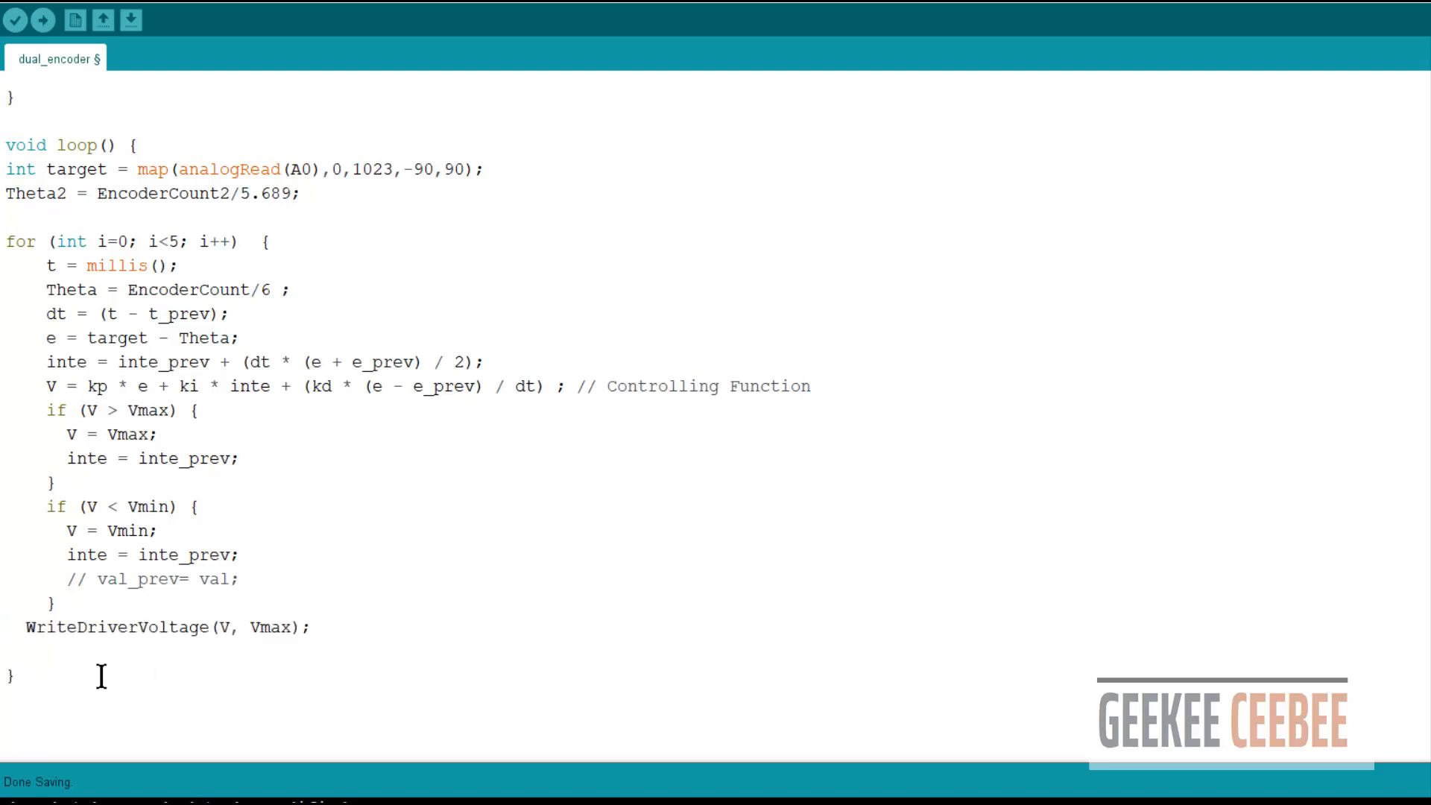
drag(45, 410, 55, 602)
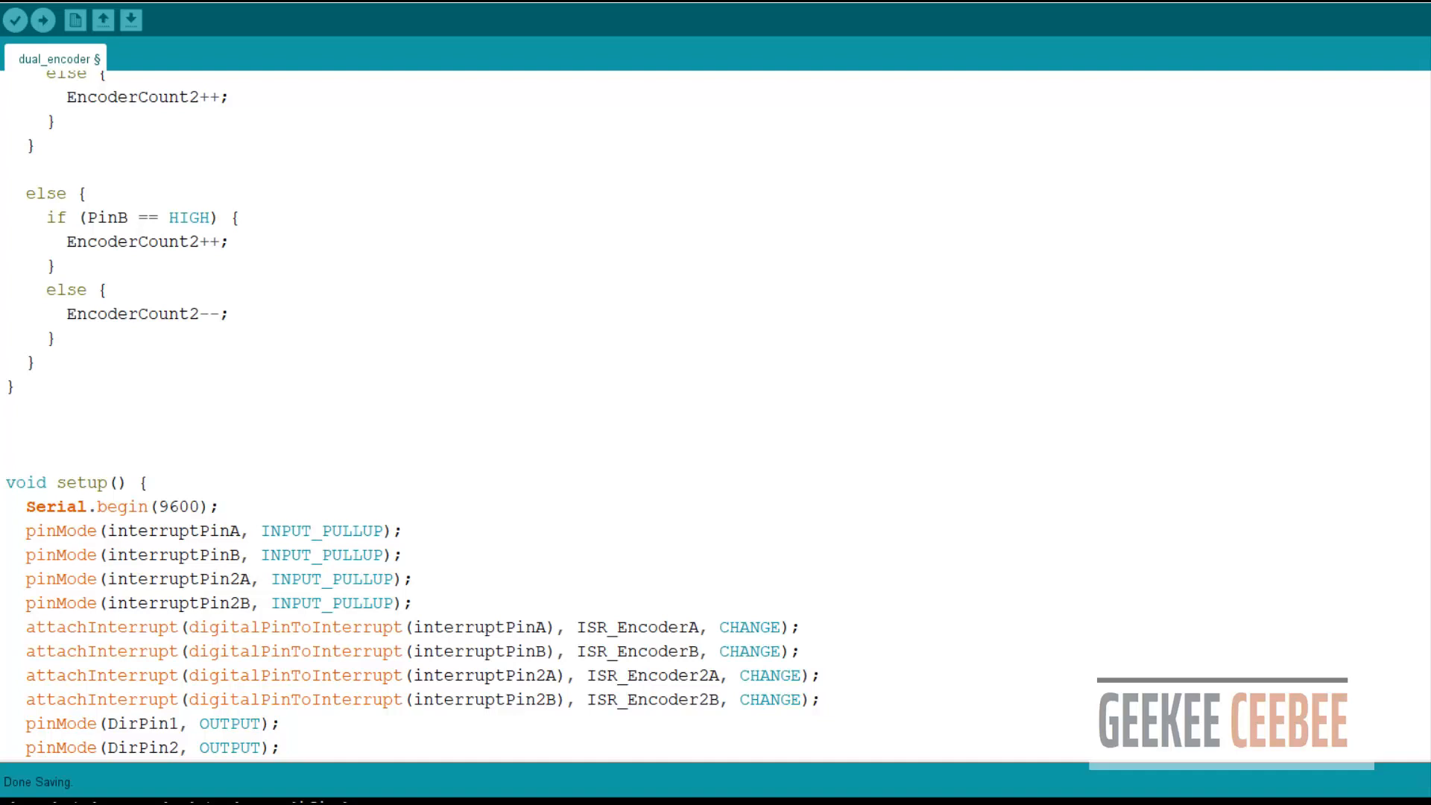
scroll(down, 3)
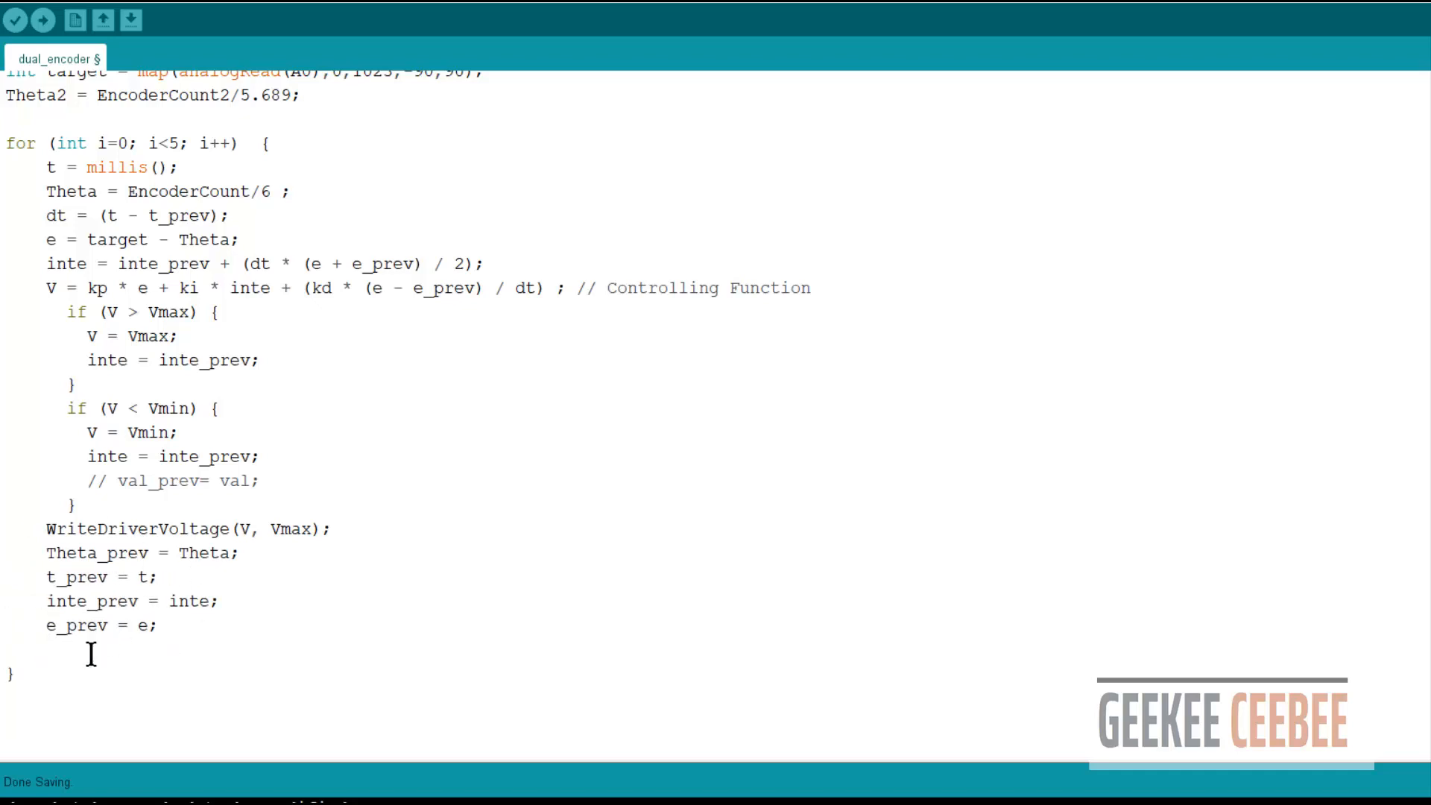
text(delay(2);)
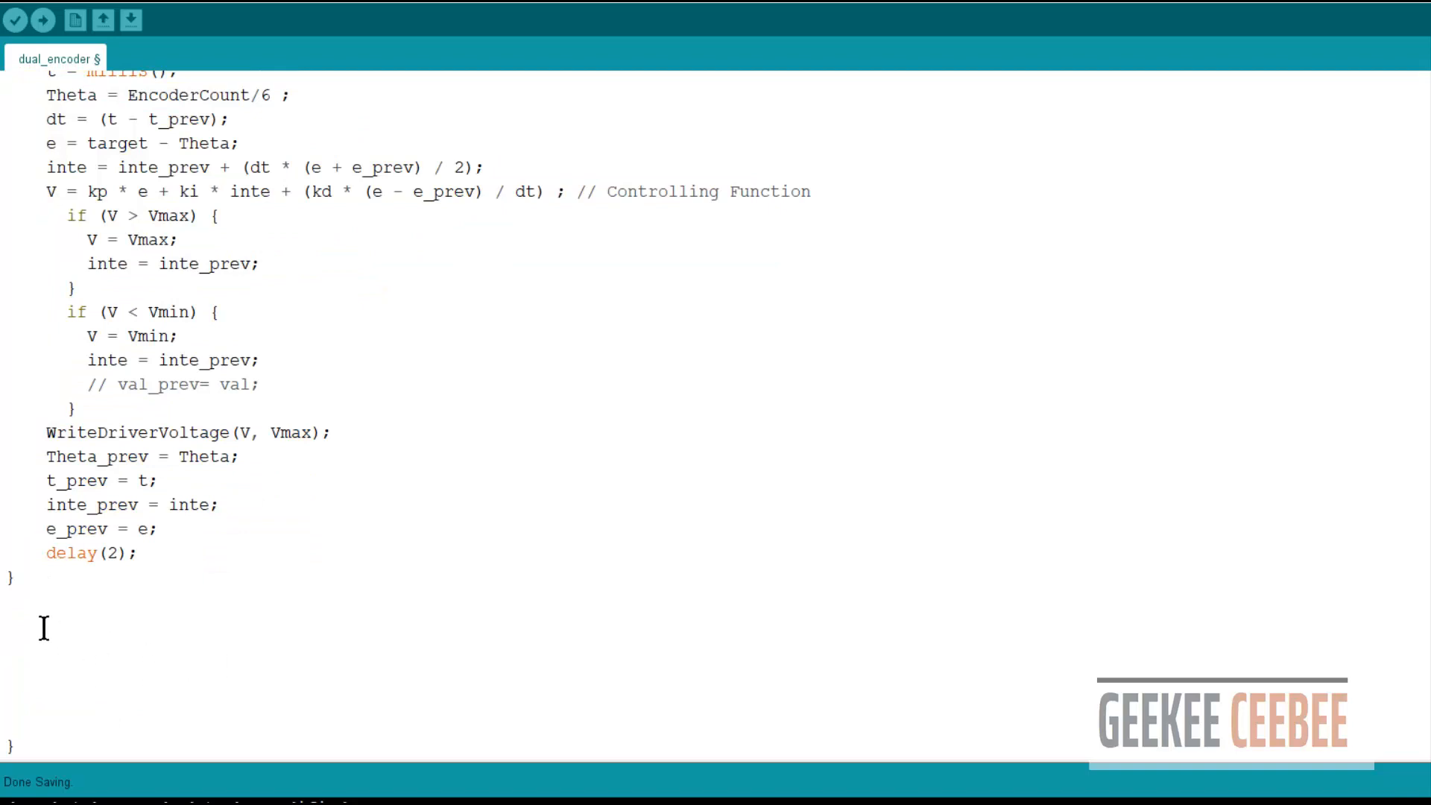
- Add error2 = target - Theta2 and V = 1.5 * error2 with a P-gain proportional-controller comment
text(error2 = target - Theta2;)
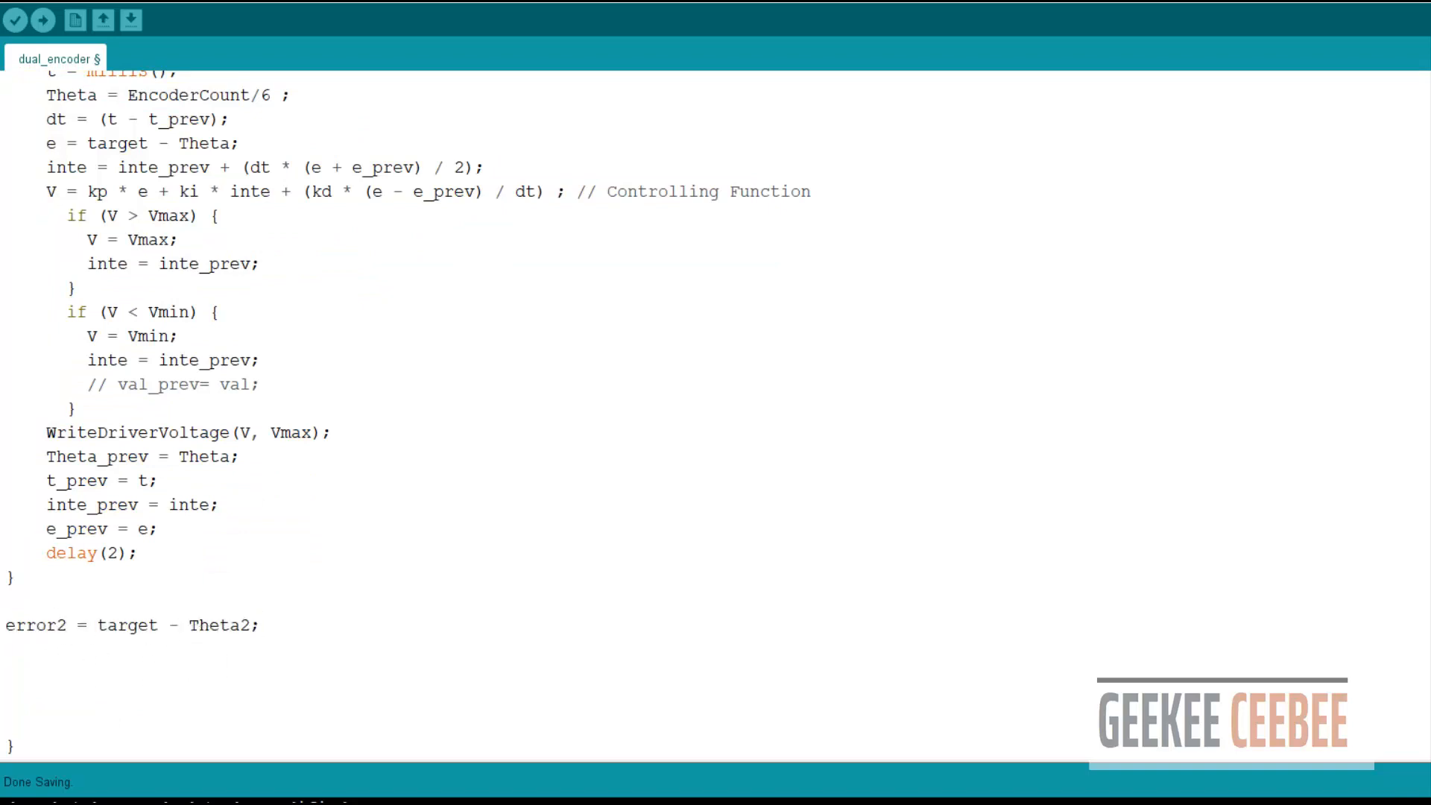
text(V = 1.5 *error2;)
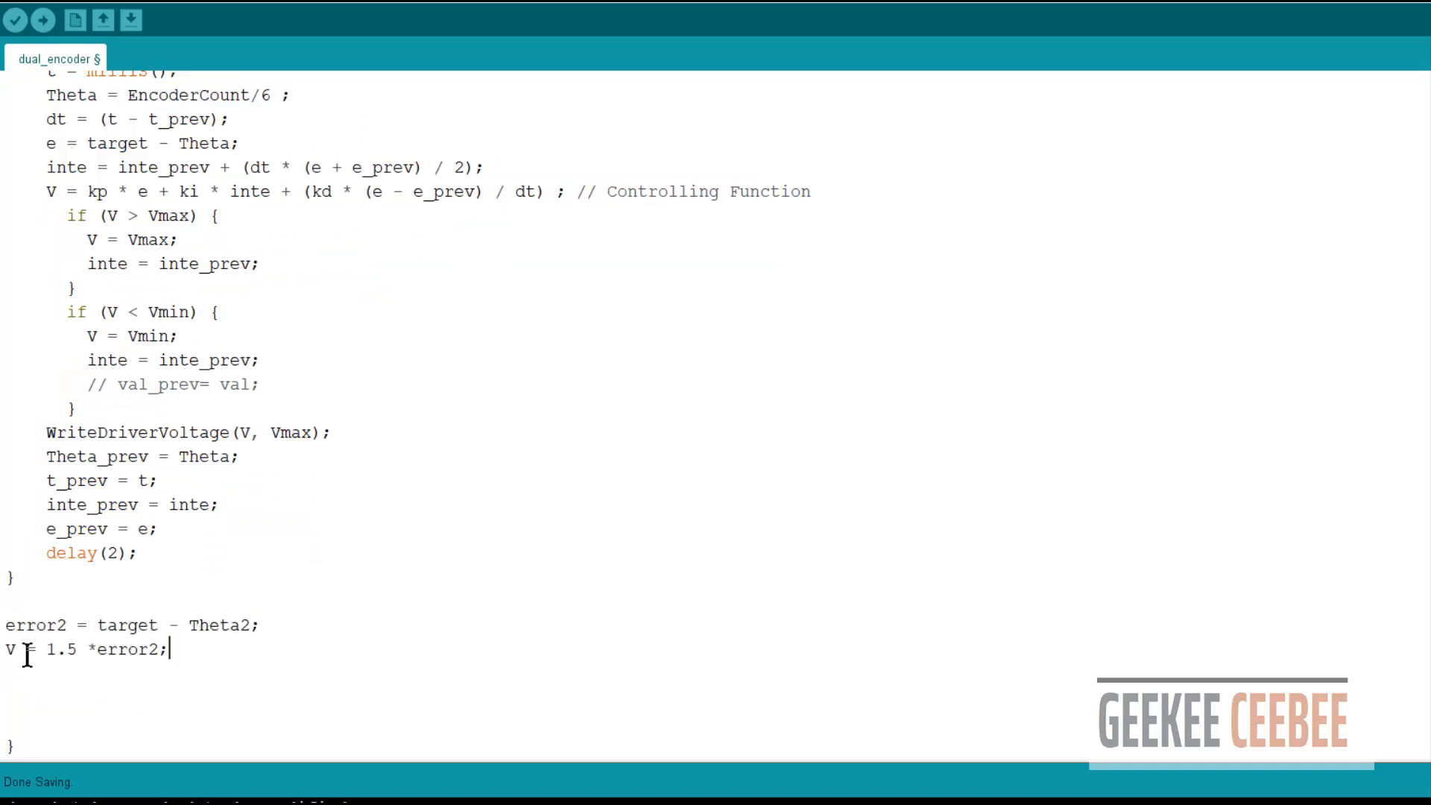
text(///using)
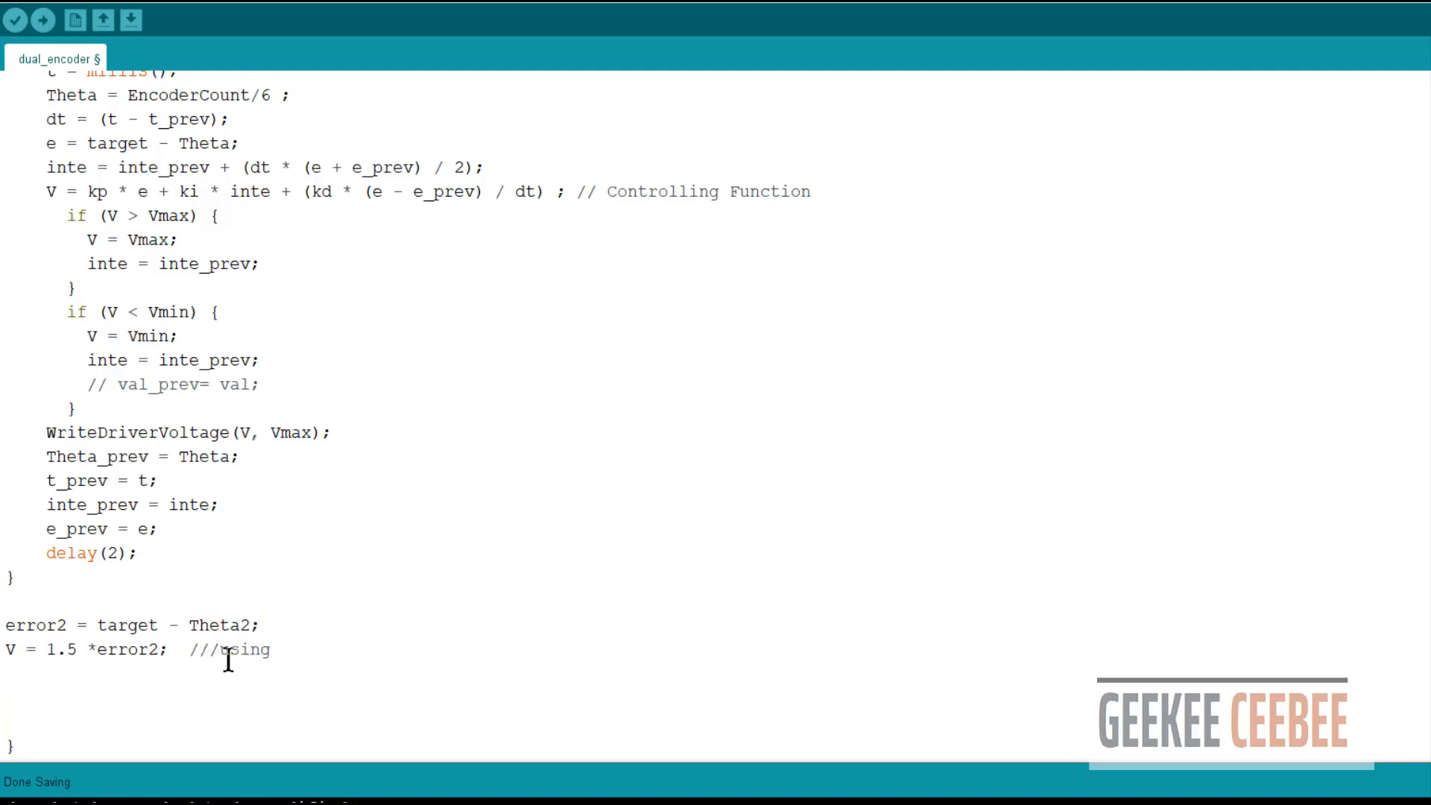
text(proportional controll)
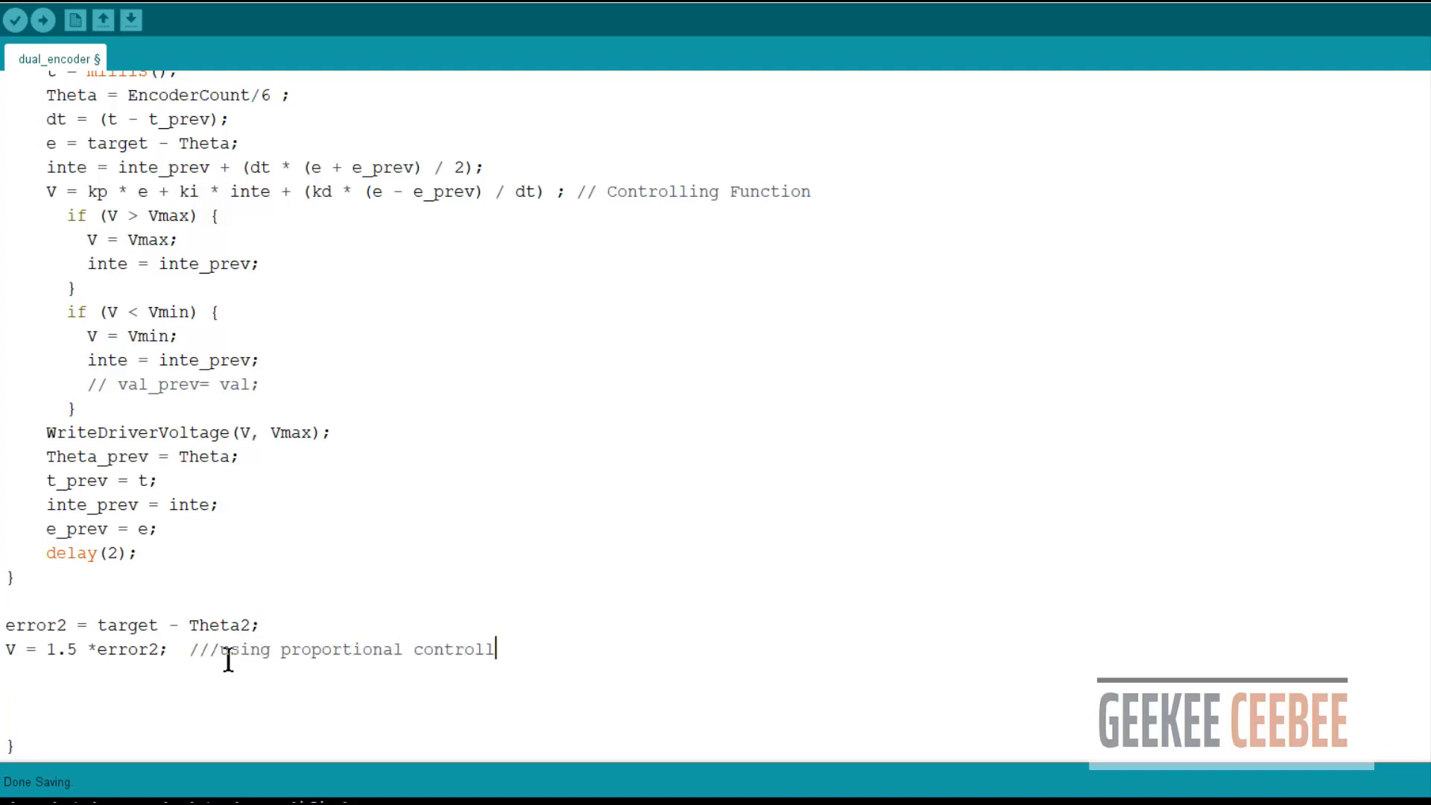
text(er with P)
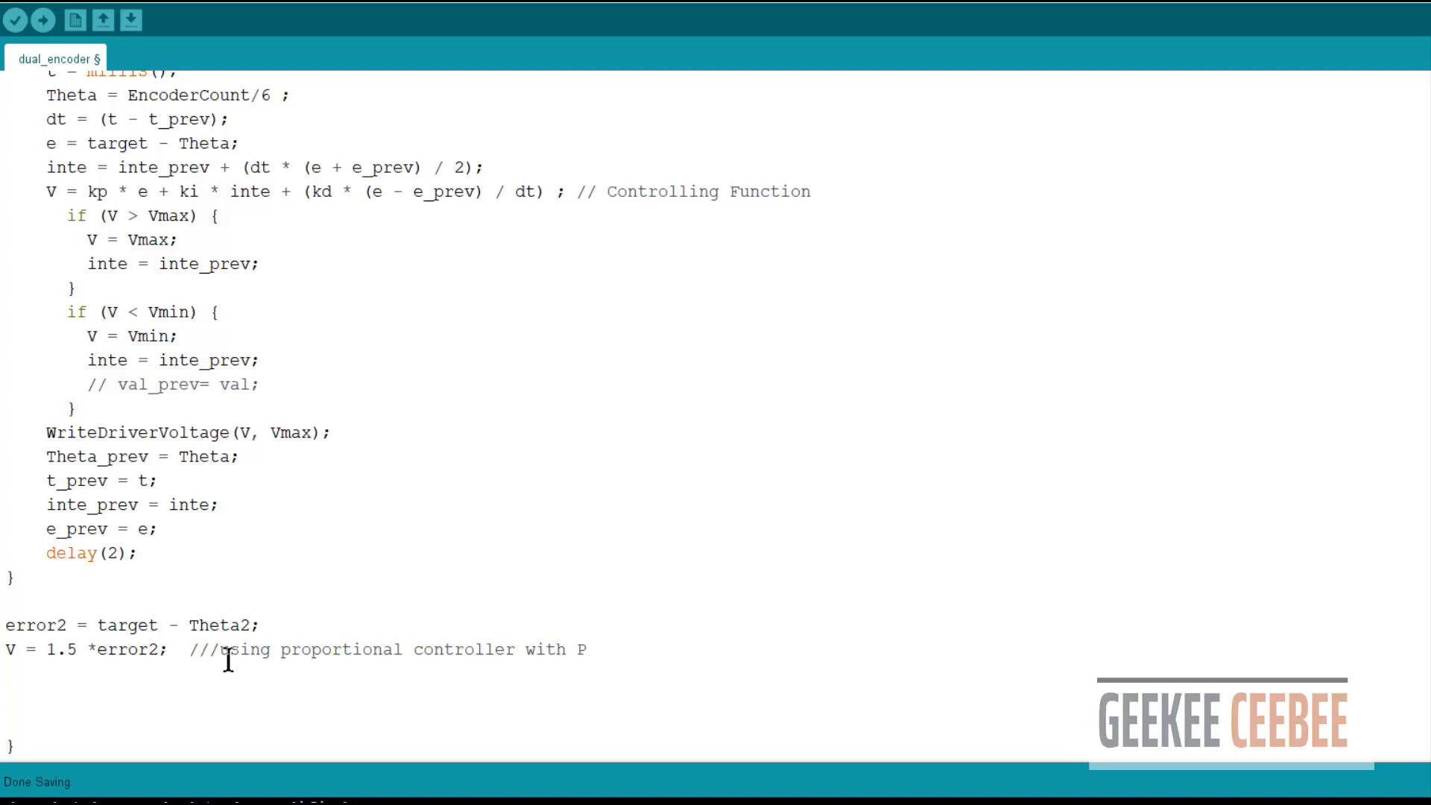
text(gain)
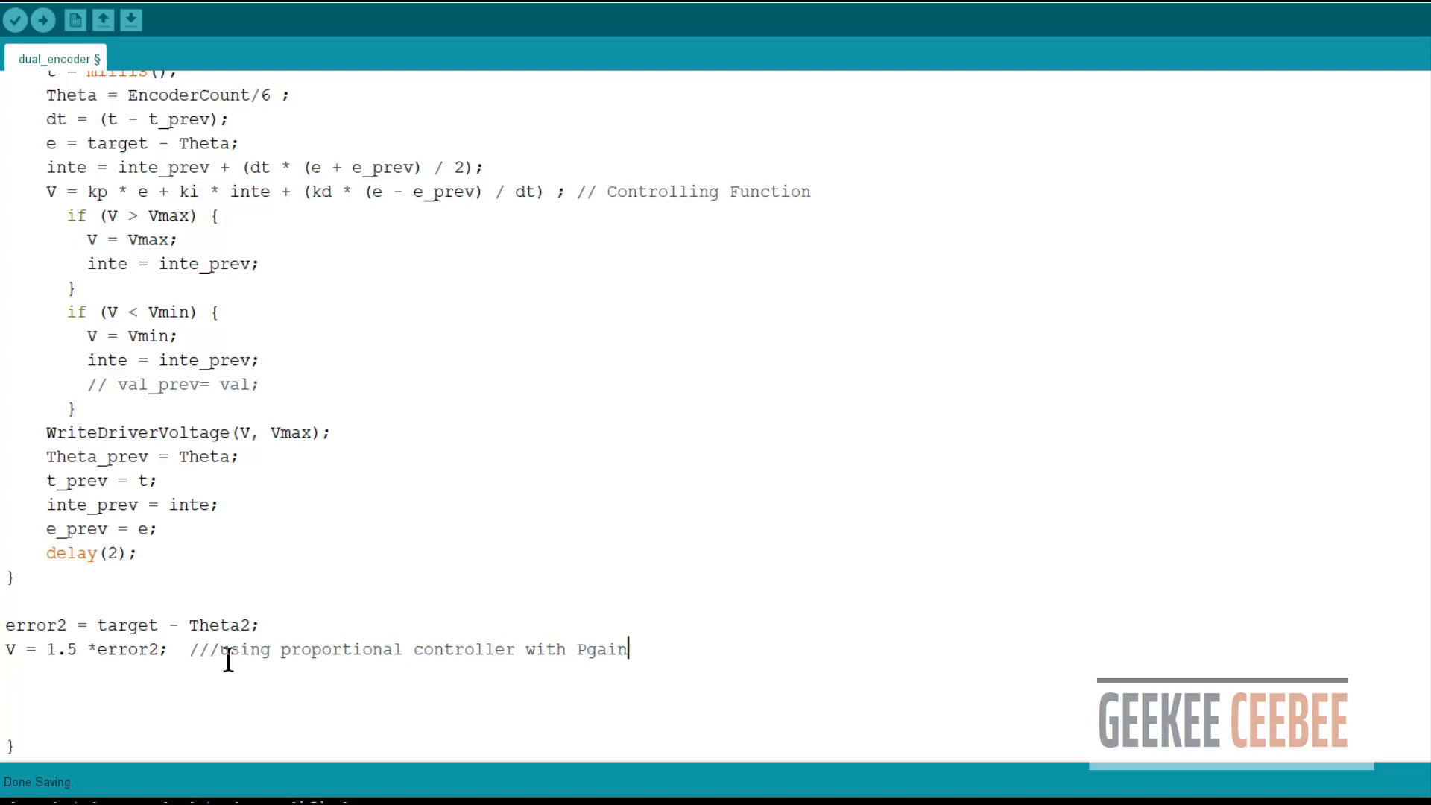
text(-gain)
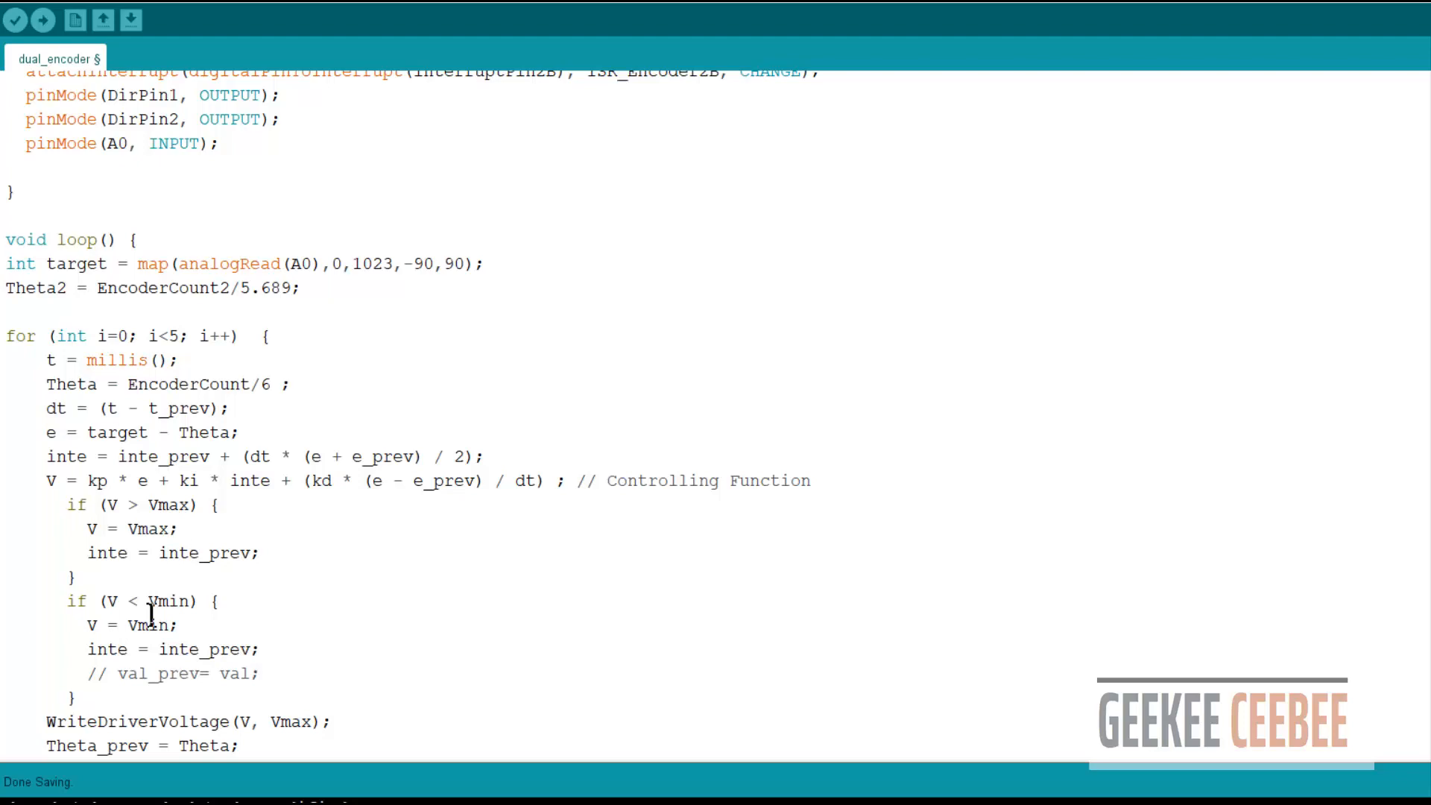
- Declare float Vmax = 10, Vmin = -10, V = 0.1, and drive the motor after the outer step
scroll(down, 3)
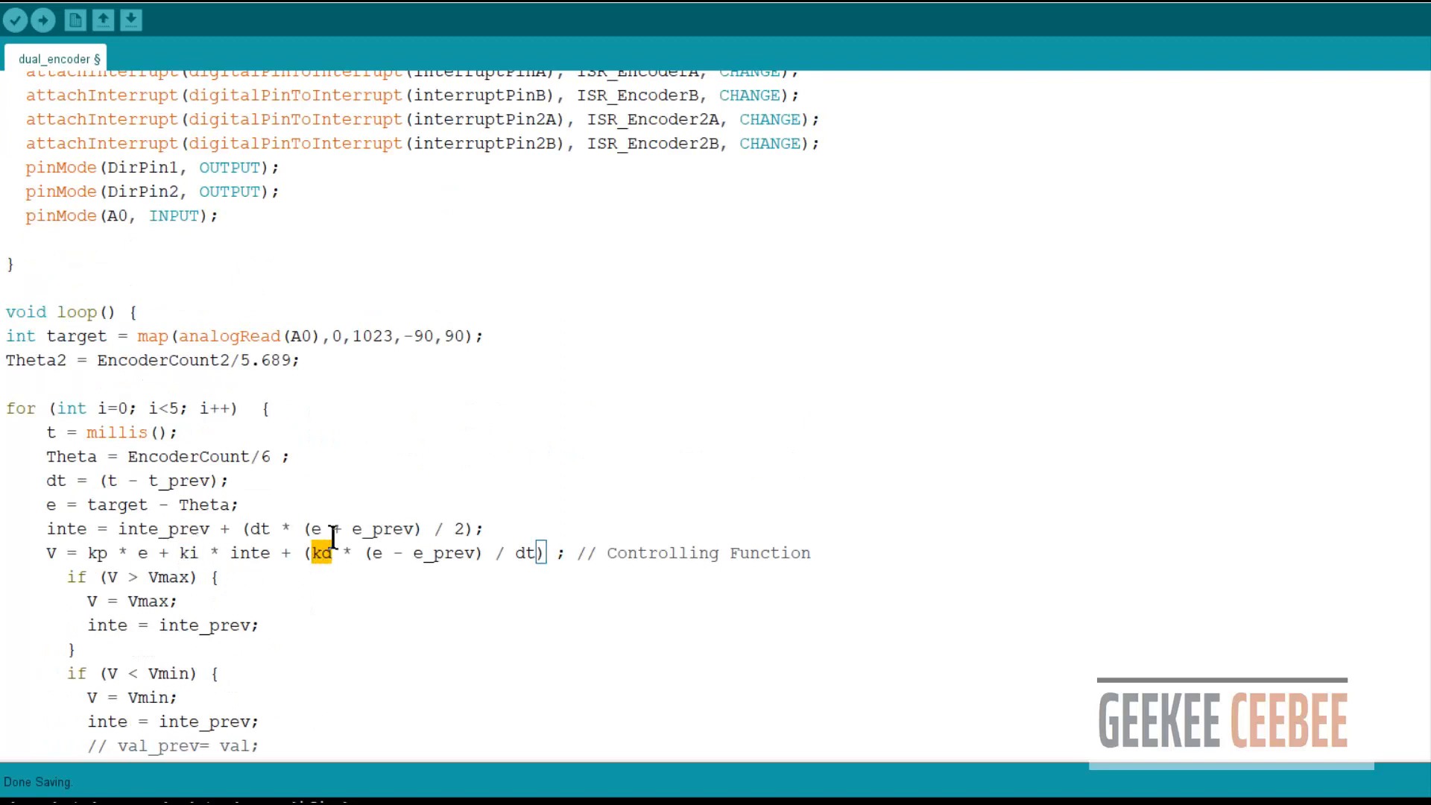
mouse_move(29, 77)
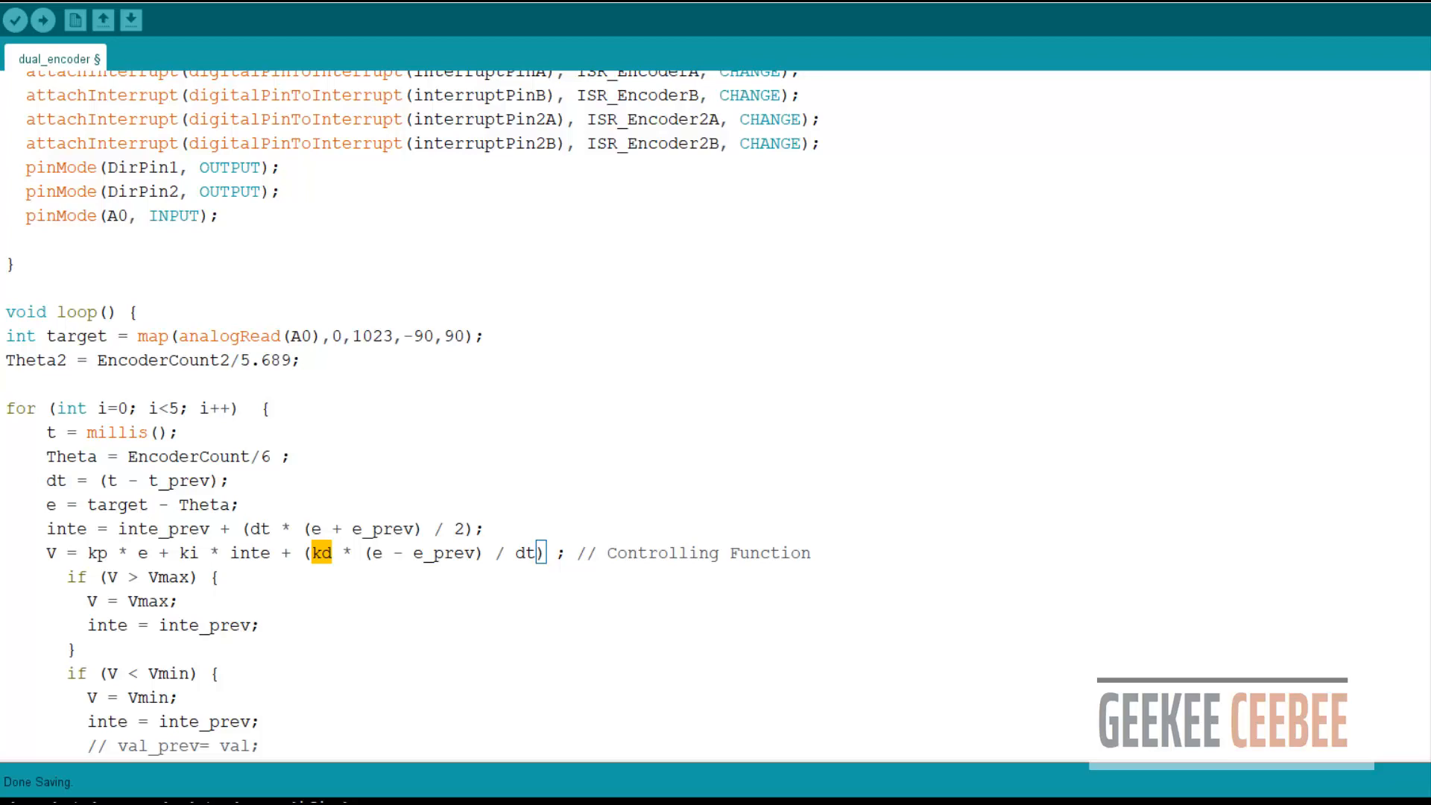
scroll(down, 3)
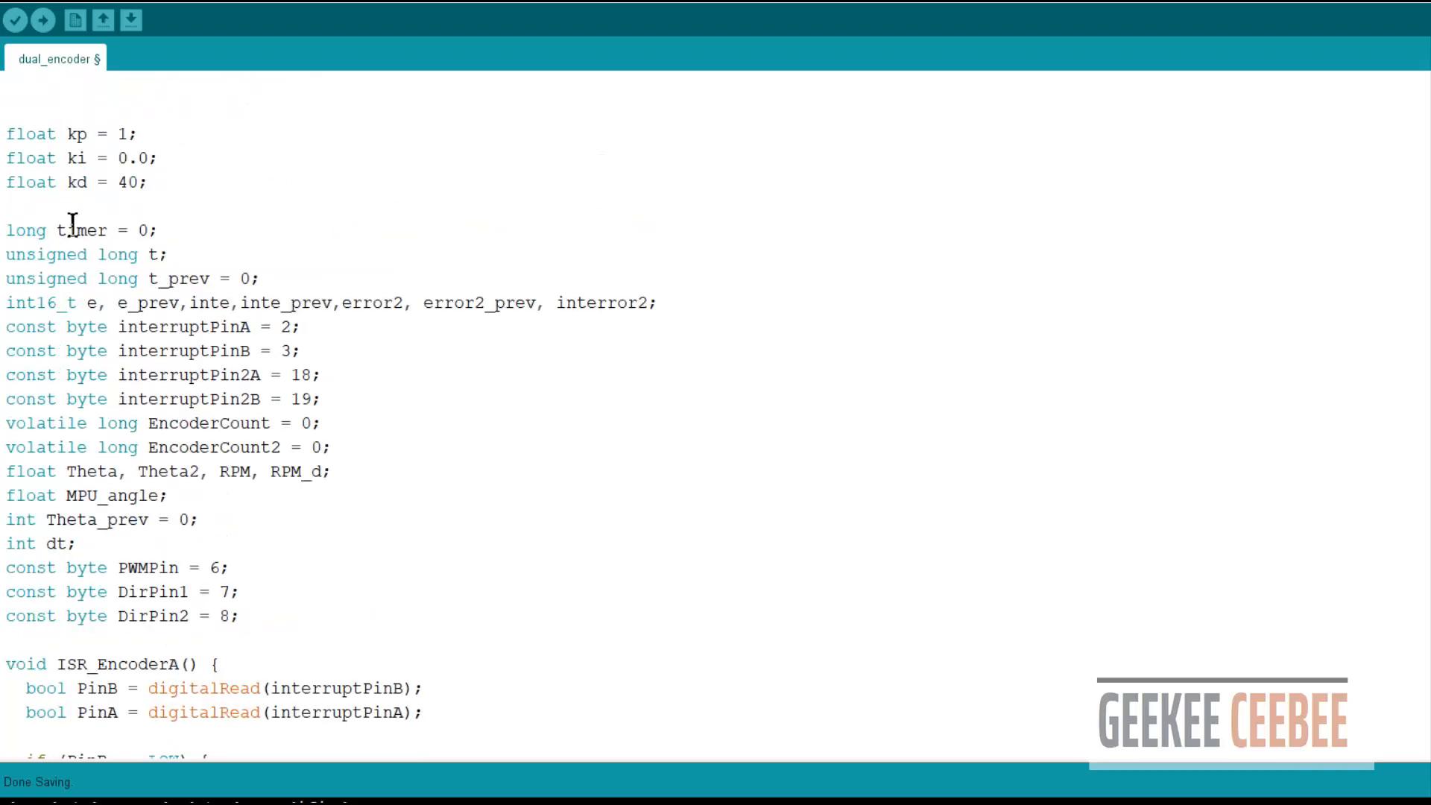
text(float Vmax = 10;)
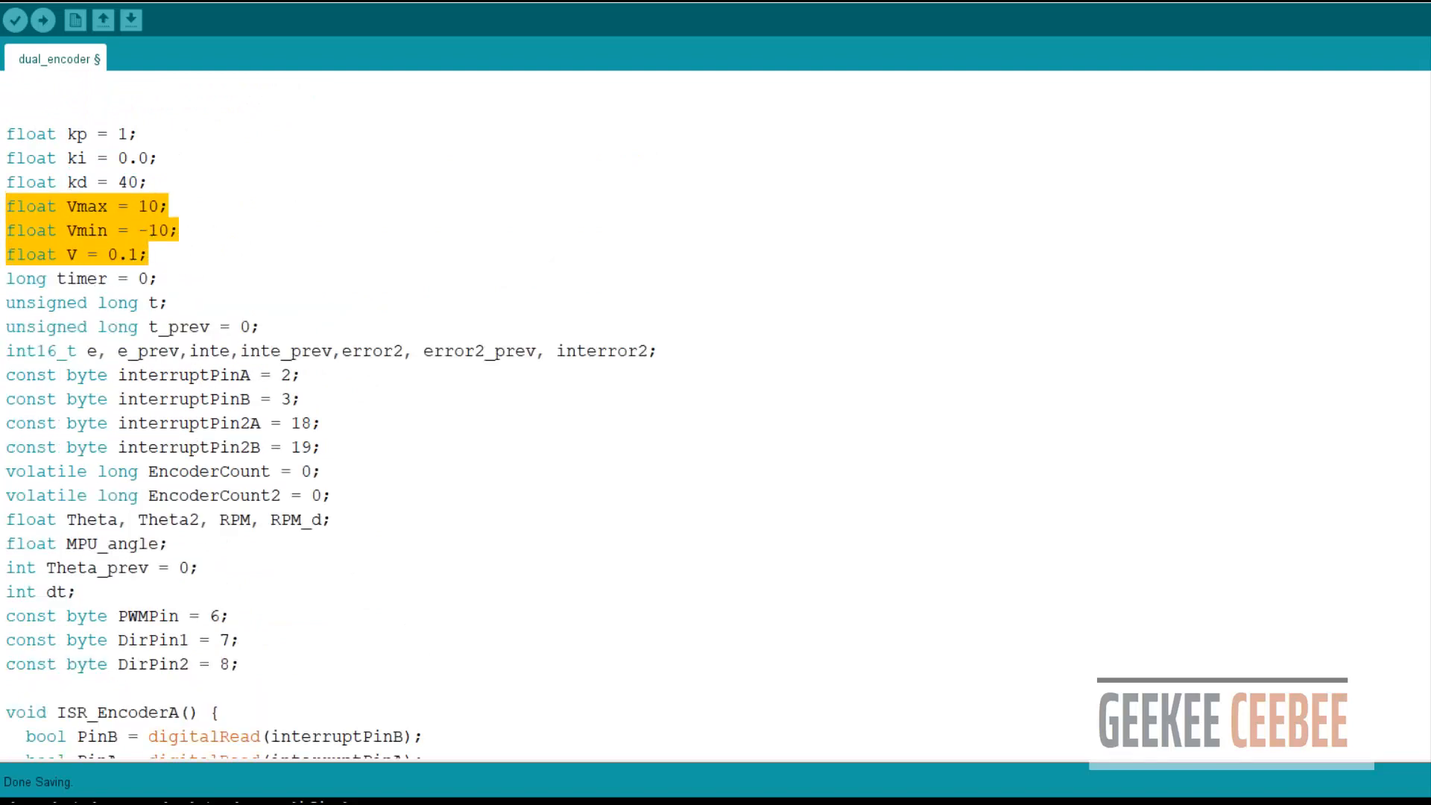
scroll(down, 3)
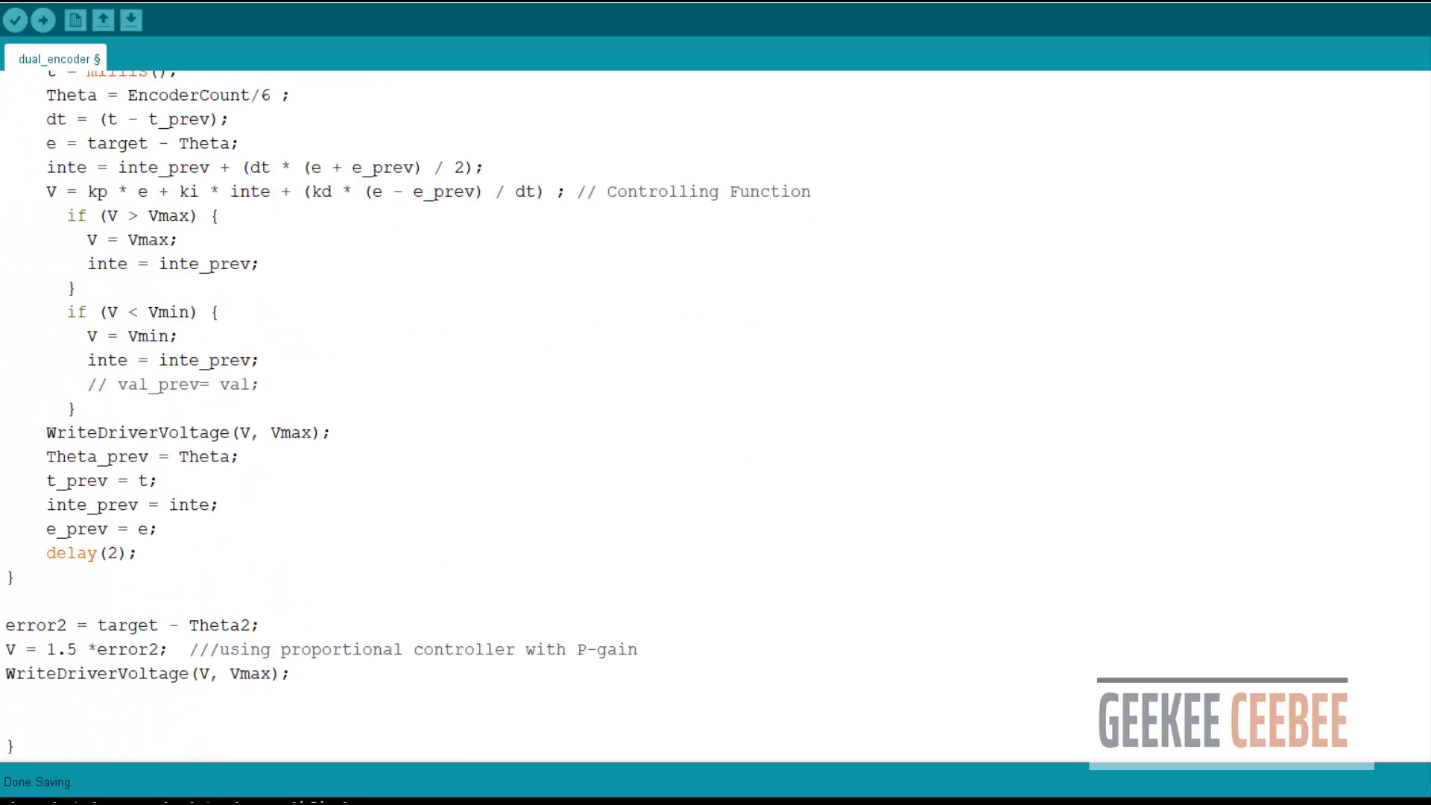
- Serially print target, Theta-Theta2, Theta2 and Theta, then add delay(4) before loop's end
text(Serial.print(target);Serial.print(" ,");)
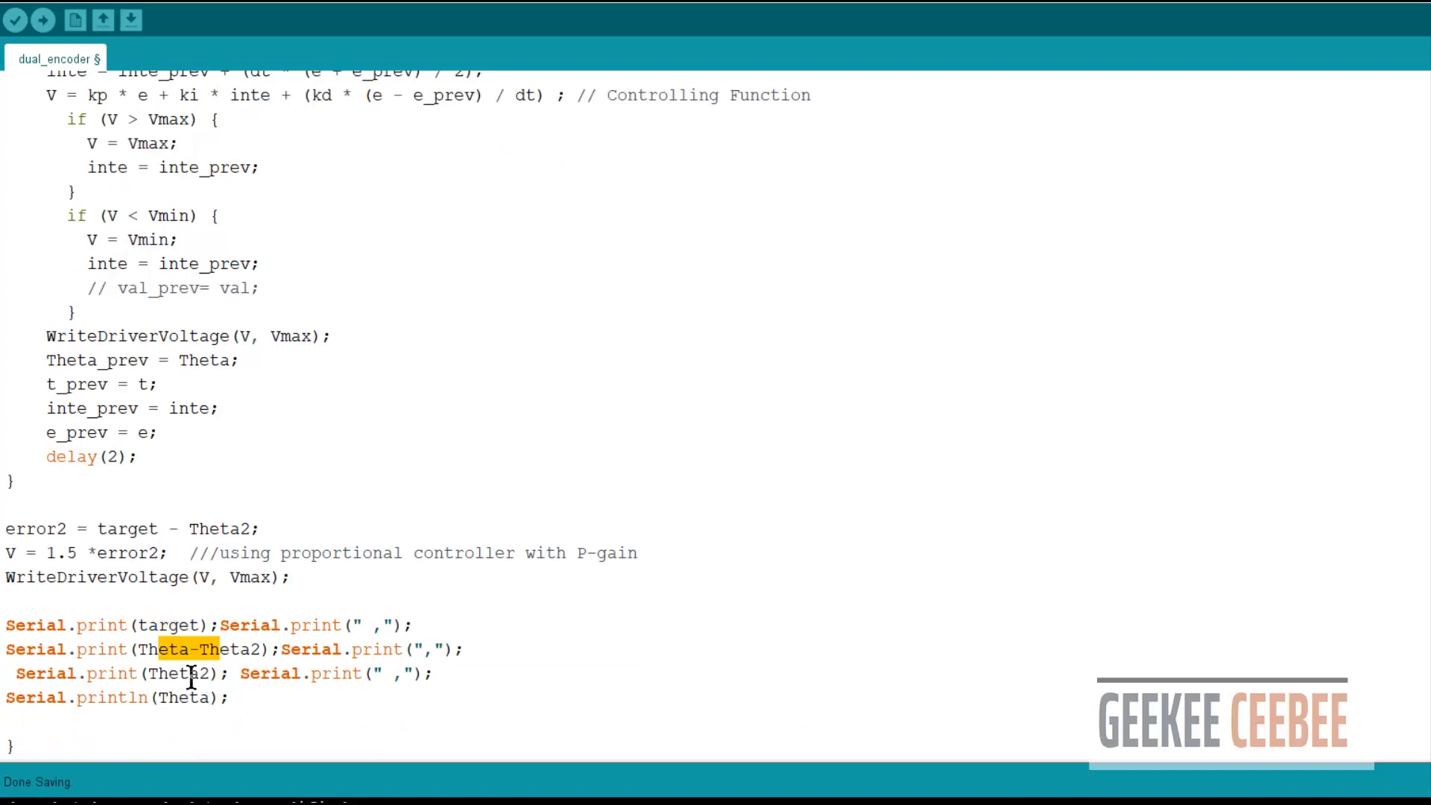
double_click(185, 697)
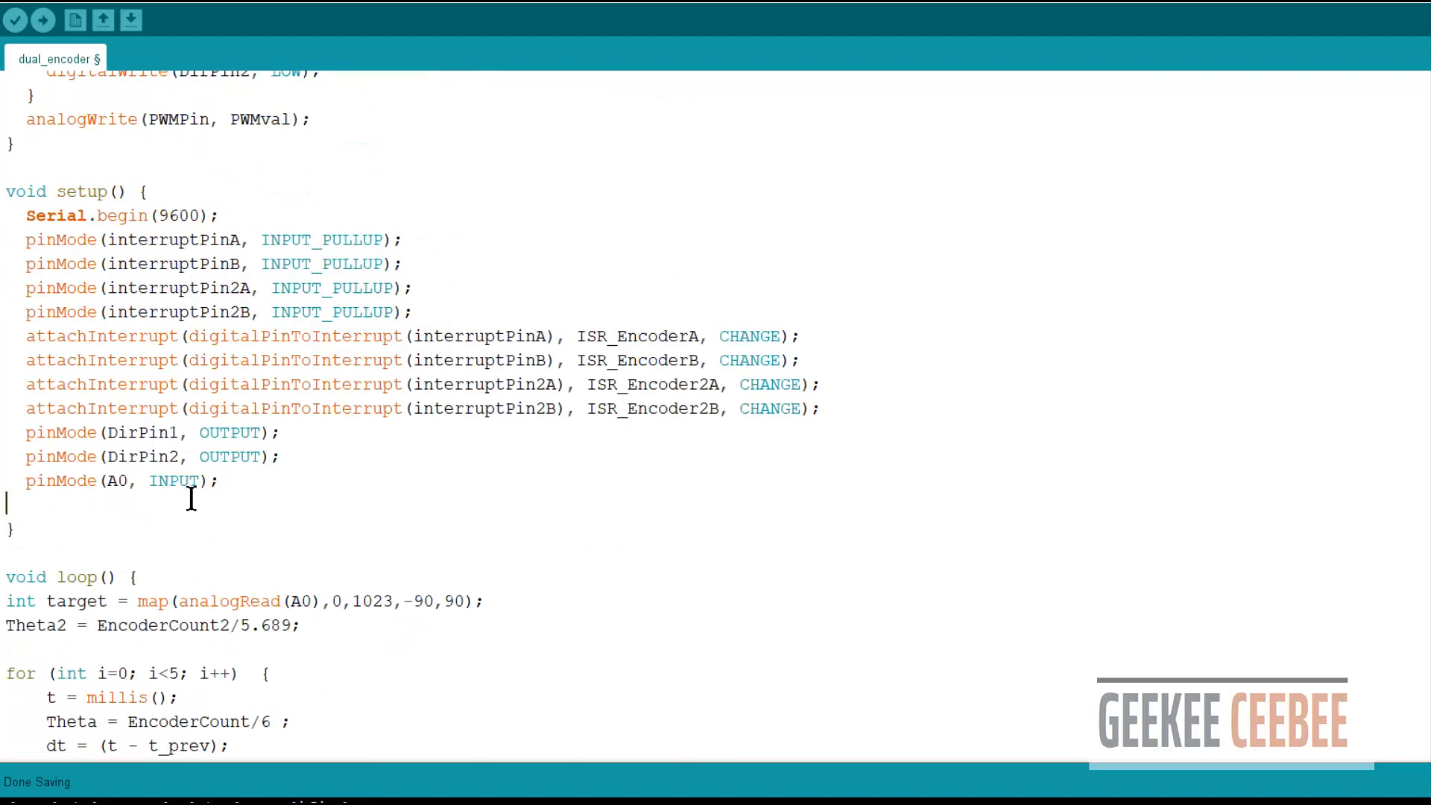
scroll(down, 3)
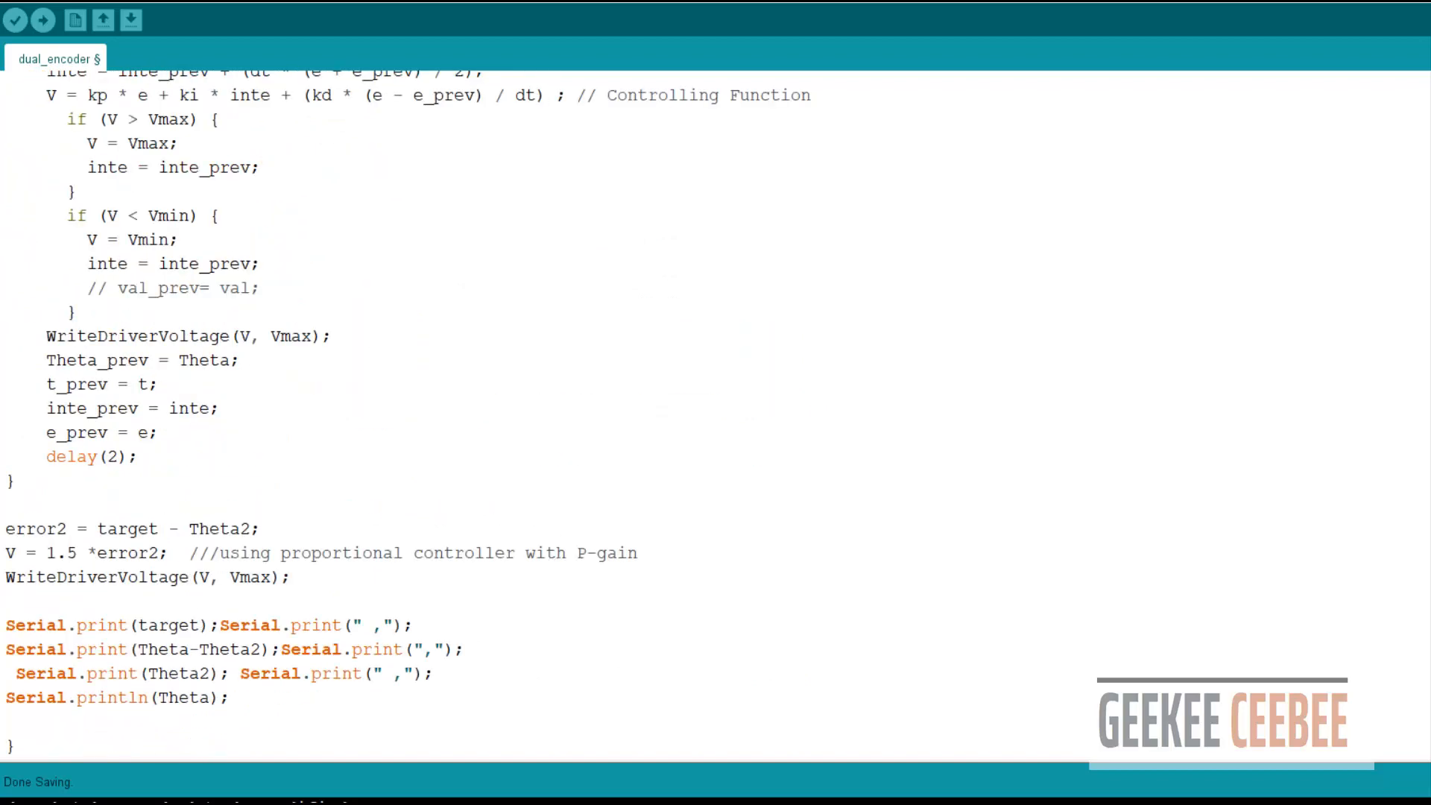
text(delay(4);)
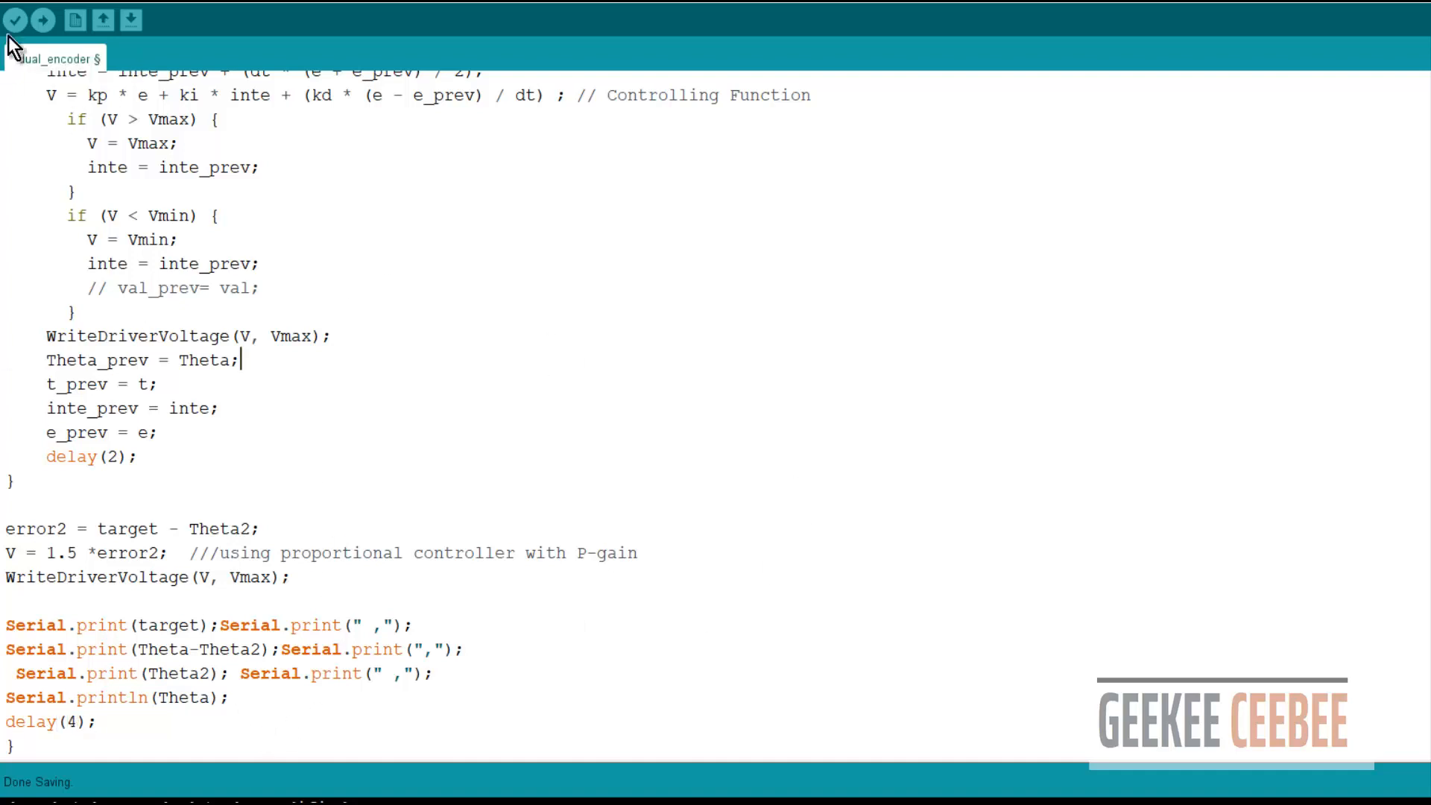
- Verify the dual_encoder sketch until it reports 'Done compiling'
click(15, 21)
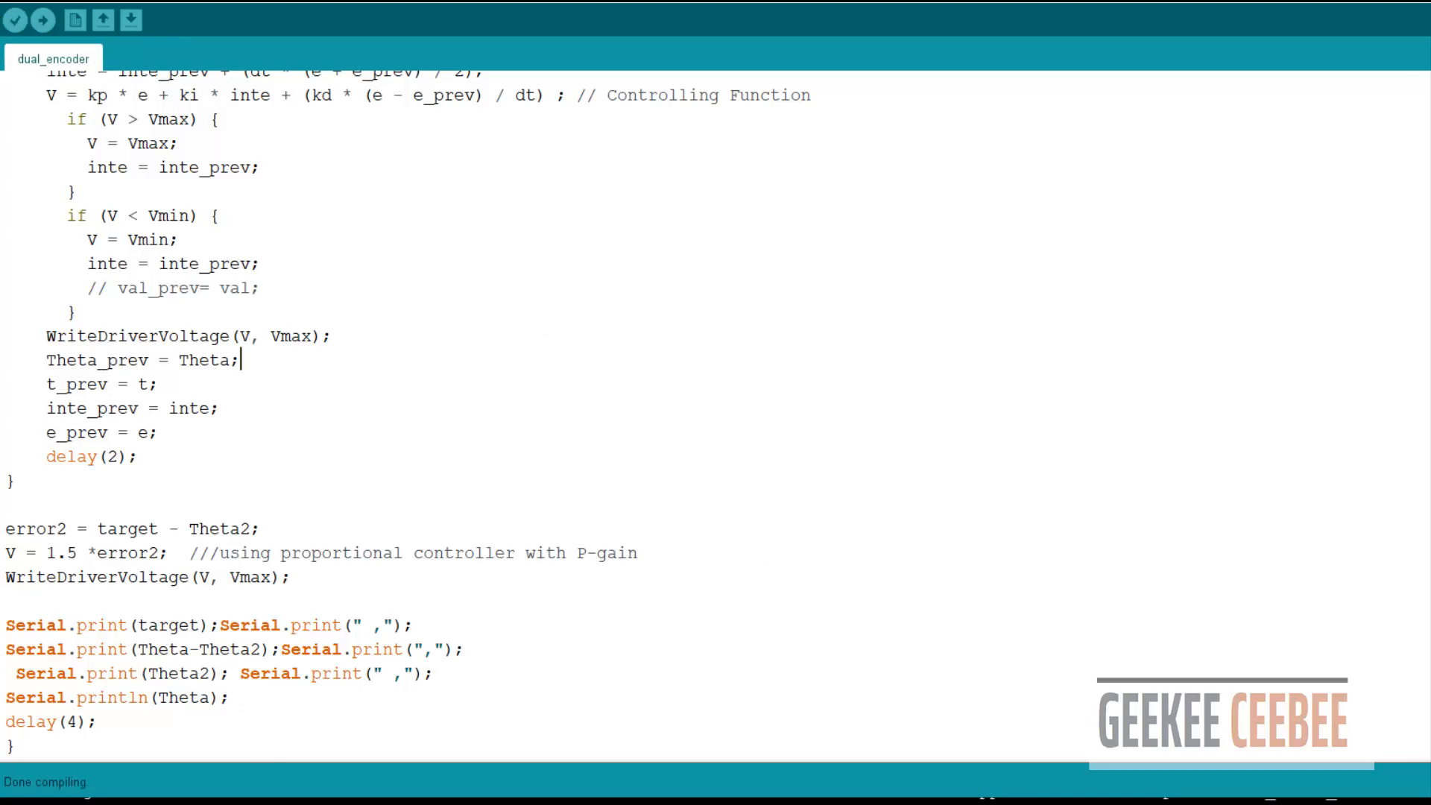